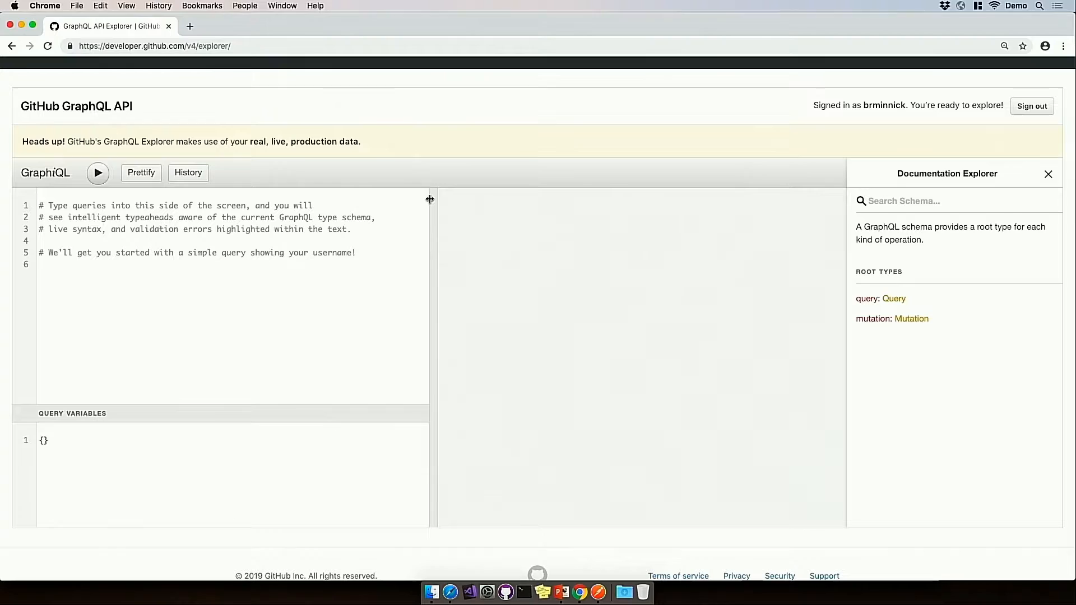
mouse_move(165, 188)
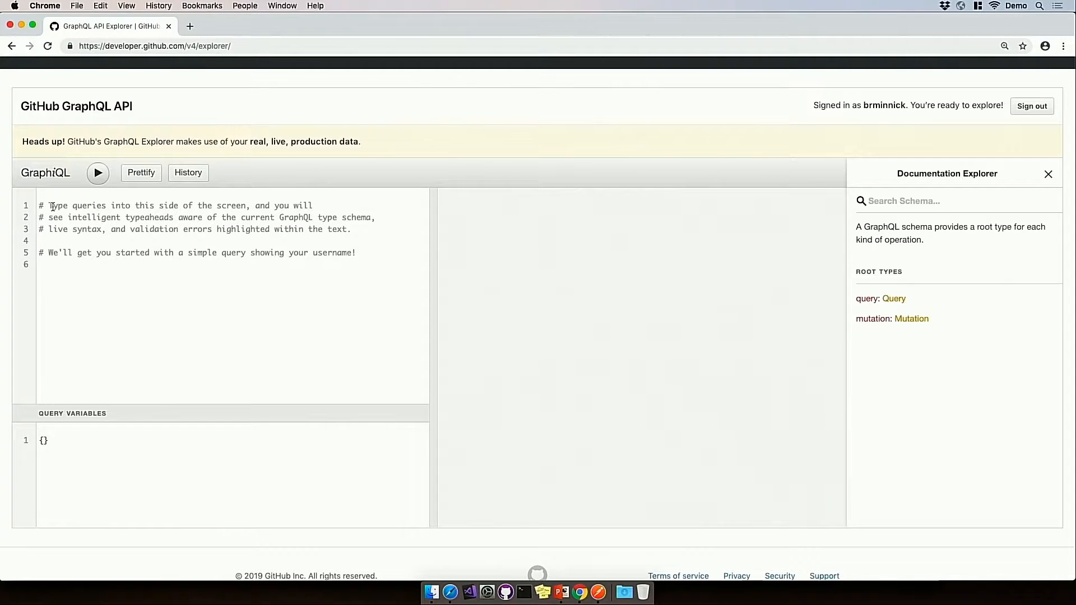
mouse_move(967, 180)
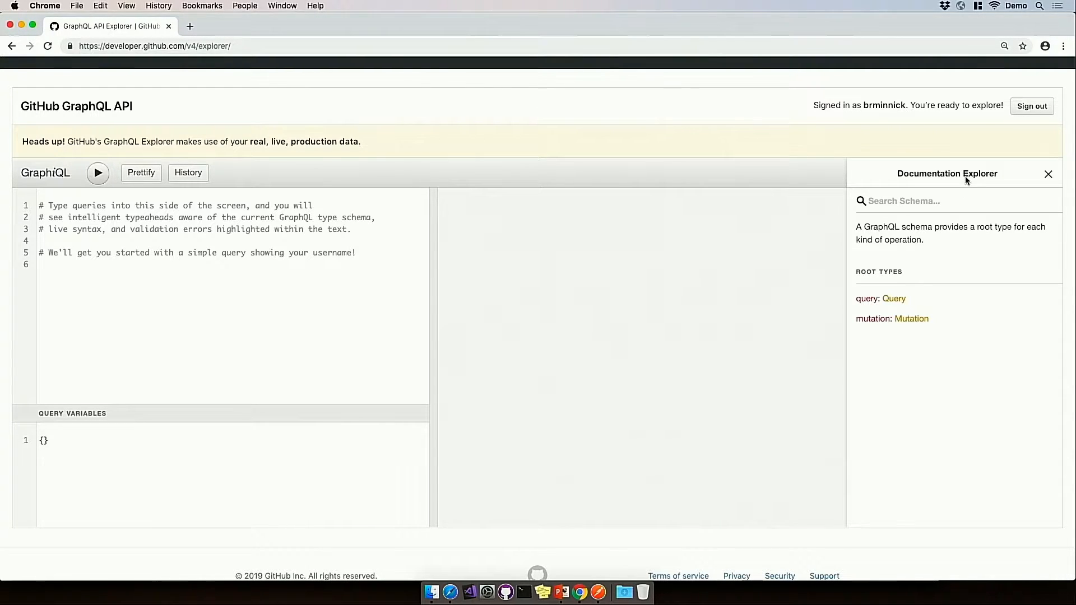
mouse_move(950, 305)
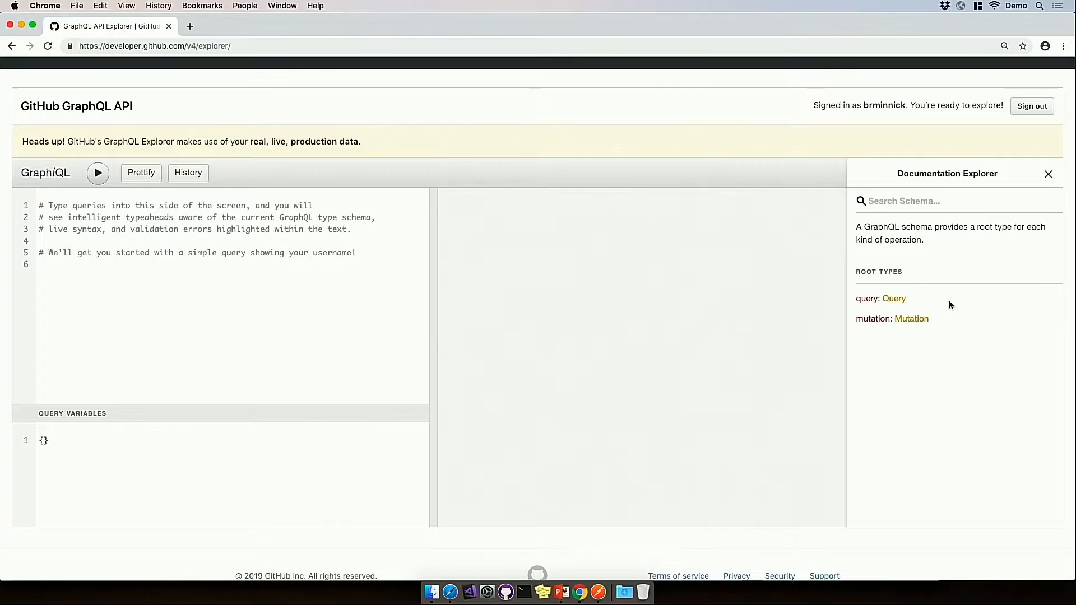
mouse_move(959, 298)
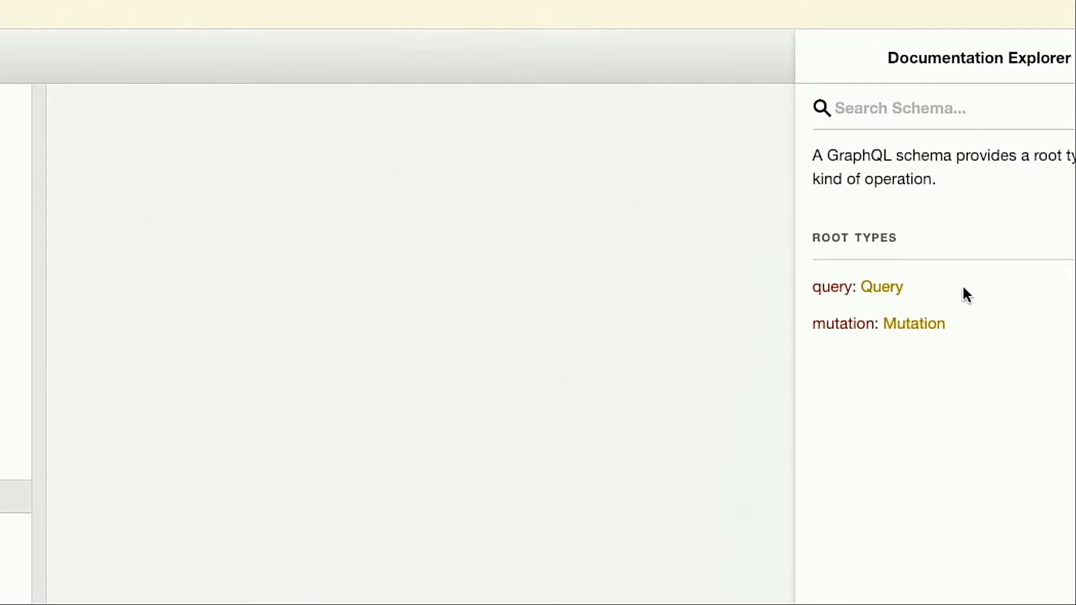
mouse_move(936, 349)
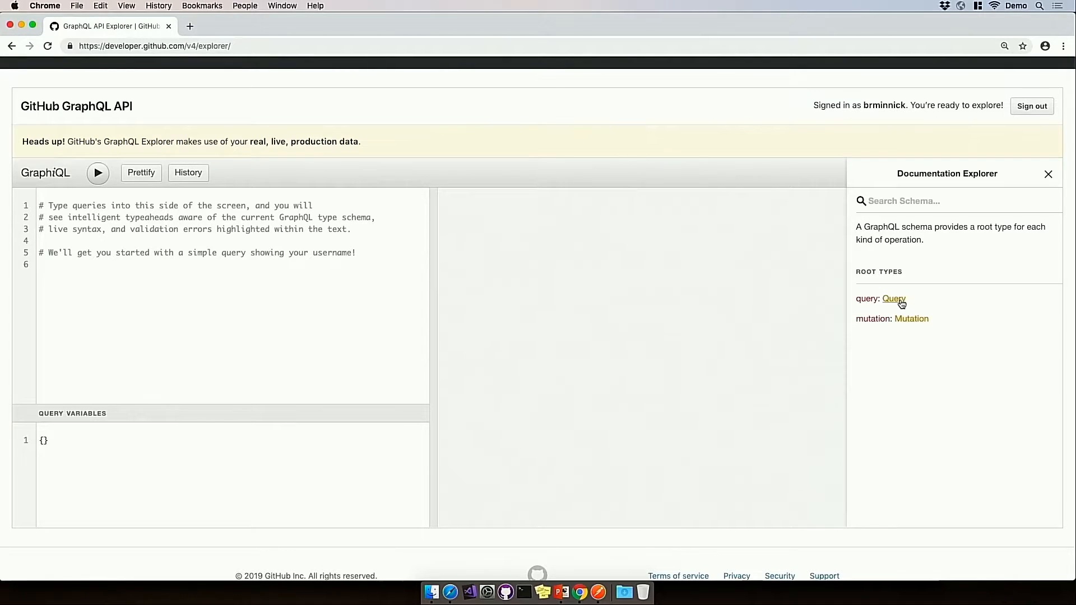
Browse the Query root type's field list down to the user(login) lookup
left_click(893, 298)
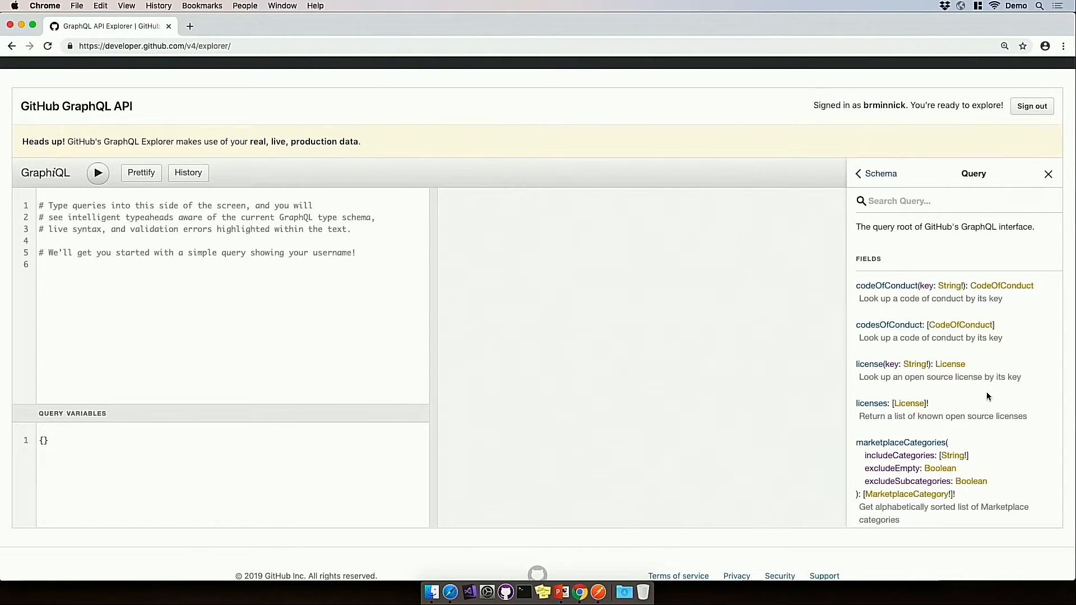
scroll("down", 3)
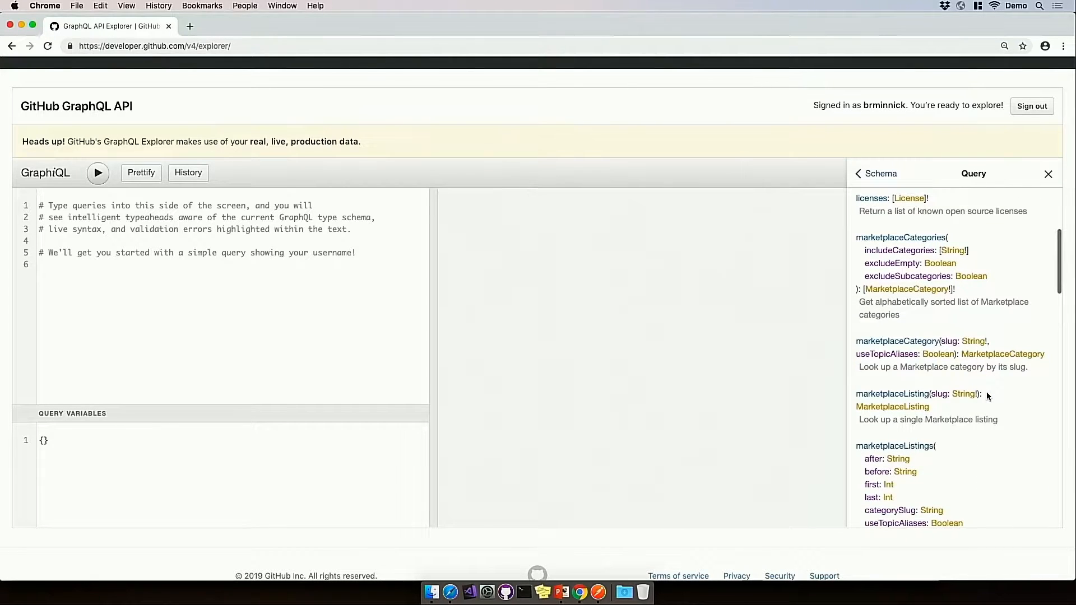
scroll("down", 3)
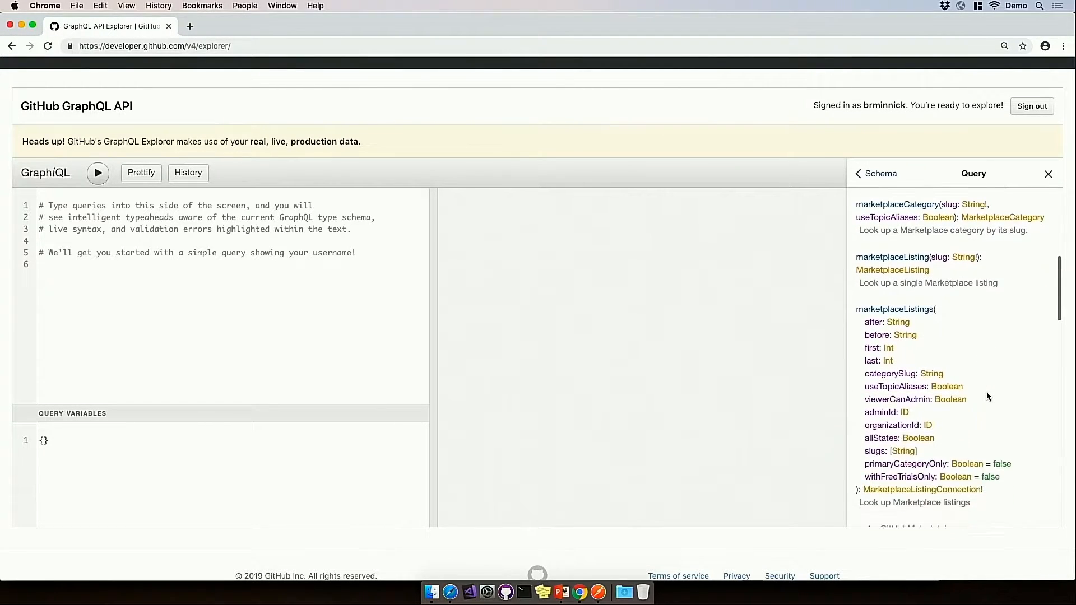
scroll("down", 3)
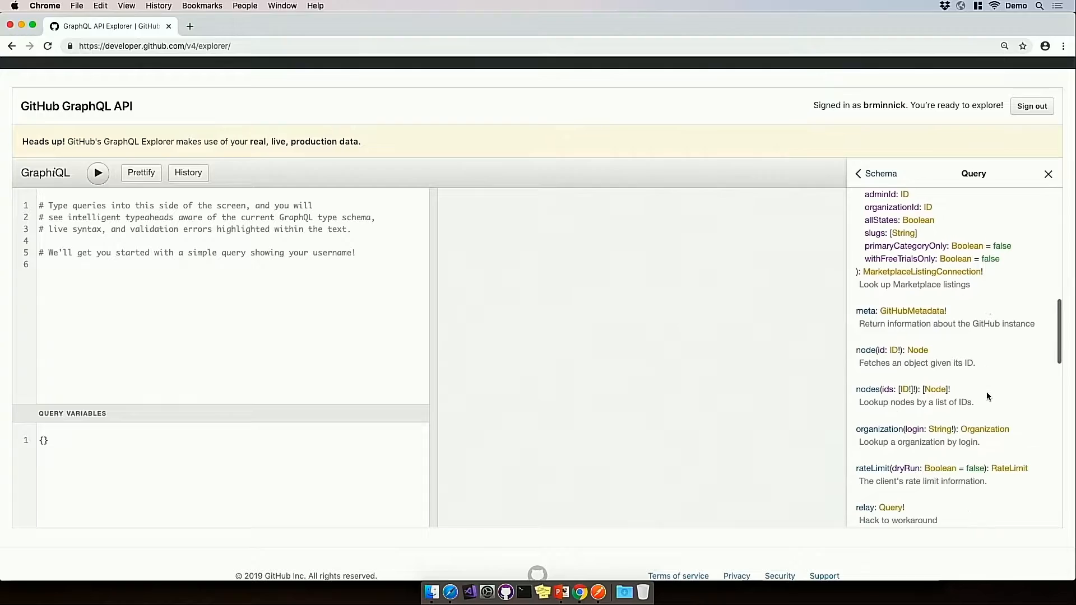
scroll("down", 3)
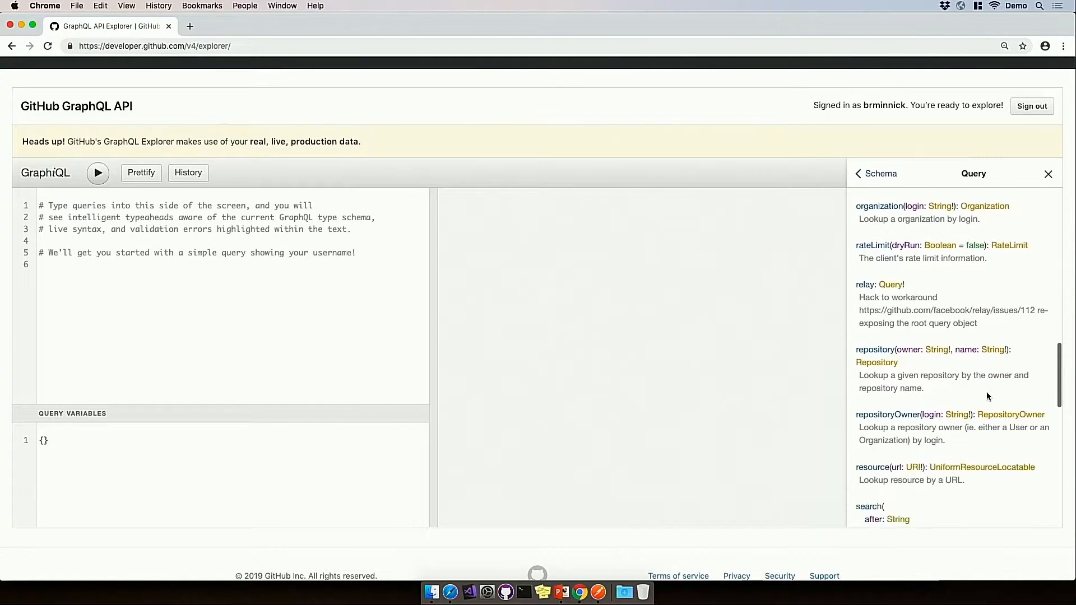
scroll("down", 3)
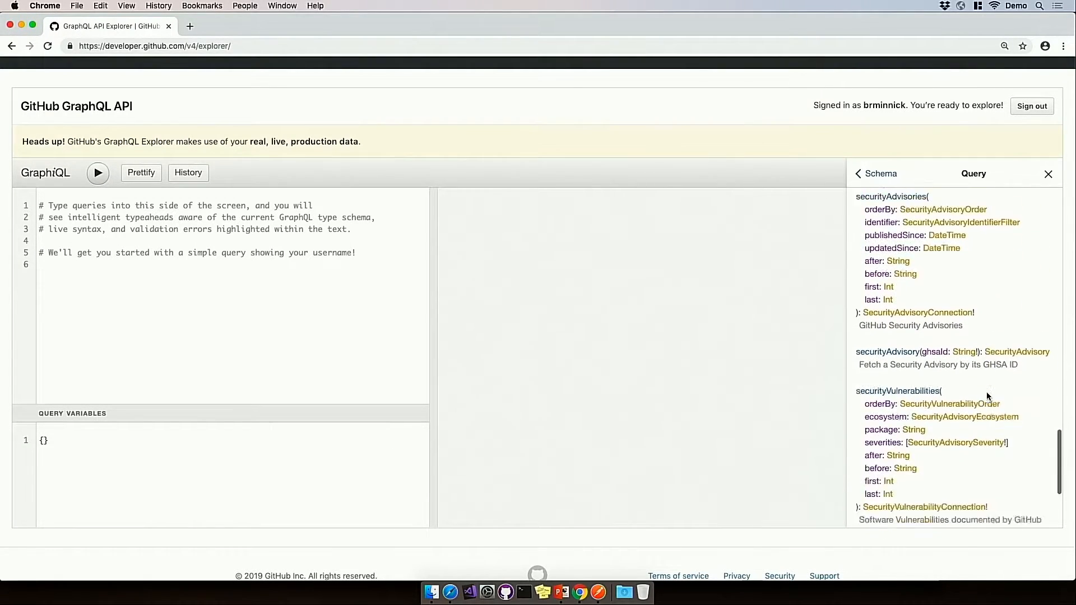
scroll("down", 3)
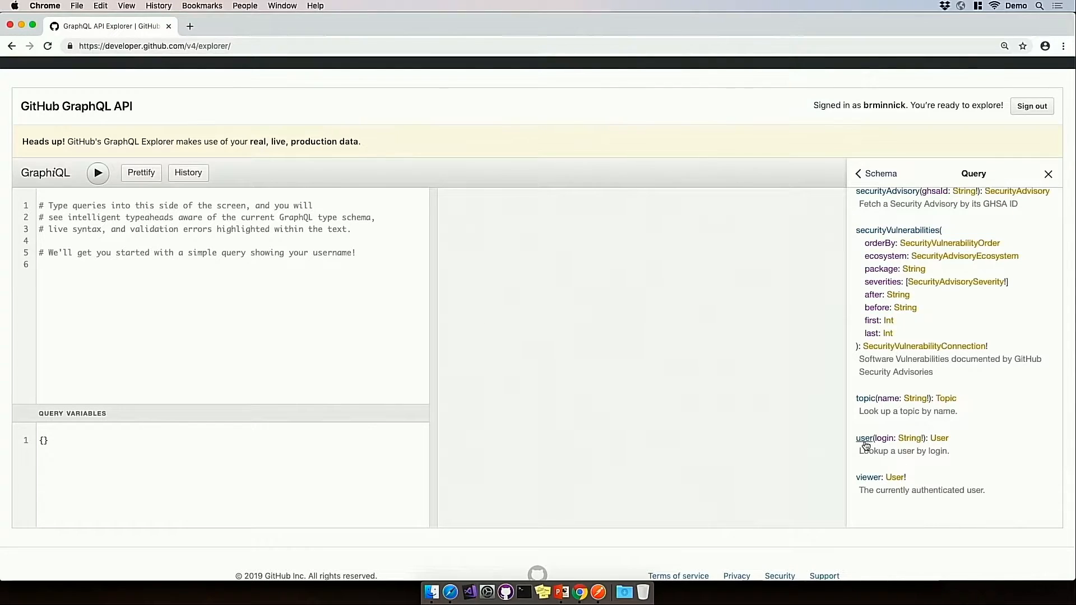
Write a query calling user(login: brminnick) with an empty selection block
type("query{")
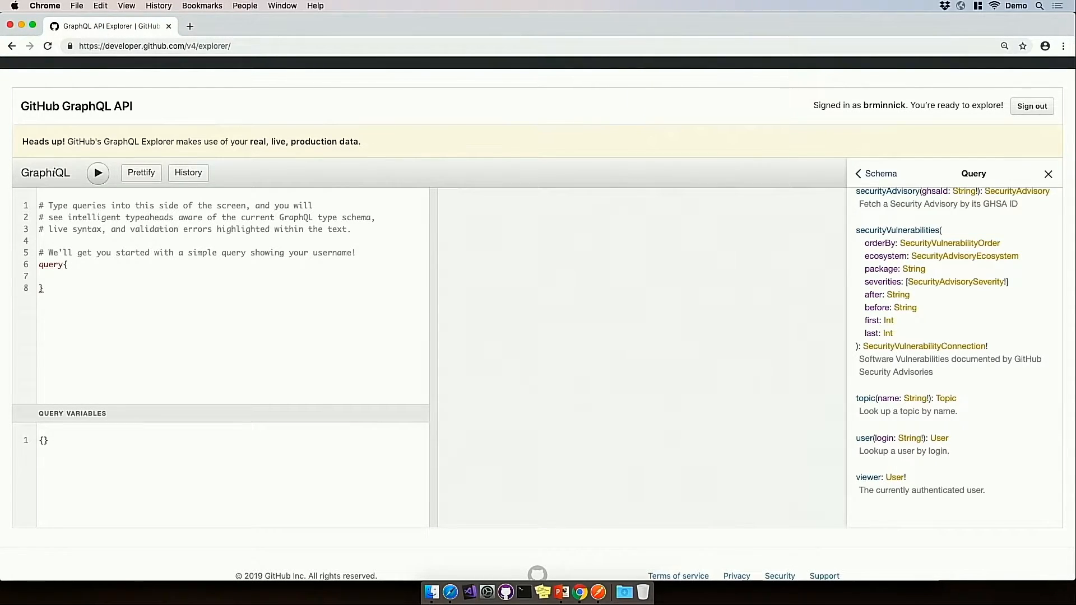
type("user")
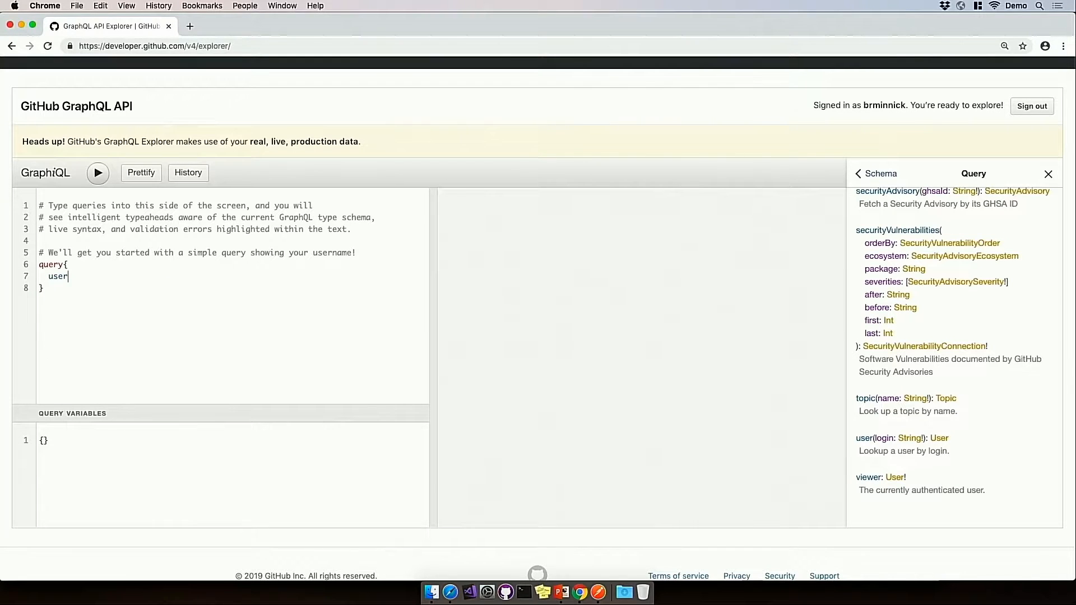
type("(login:")
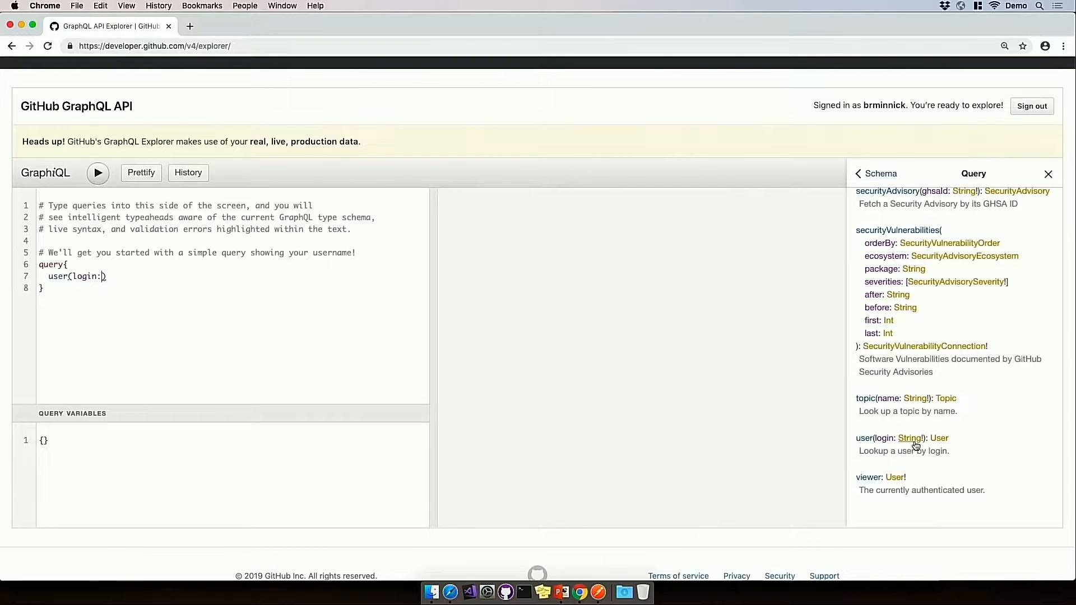
type("brminnick")
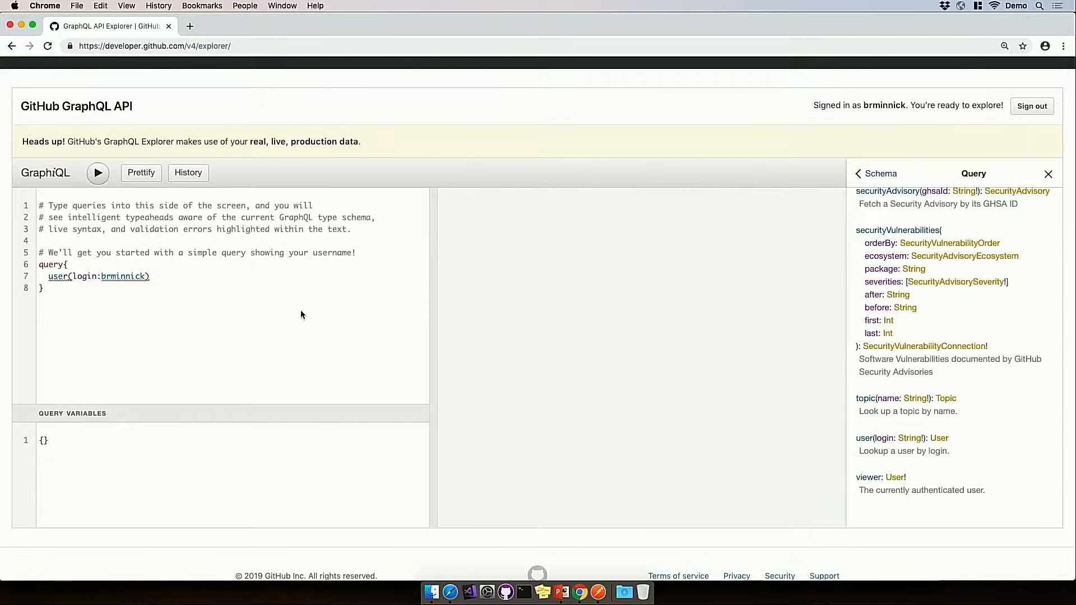
mouse_move(60, 342)
type("{")
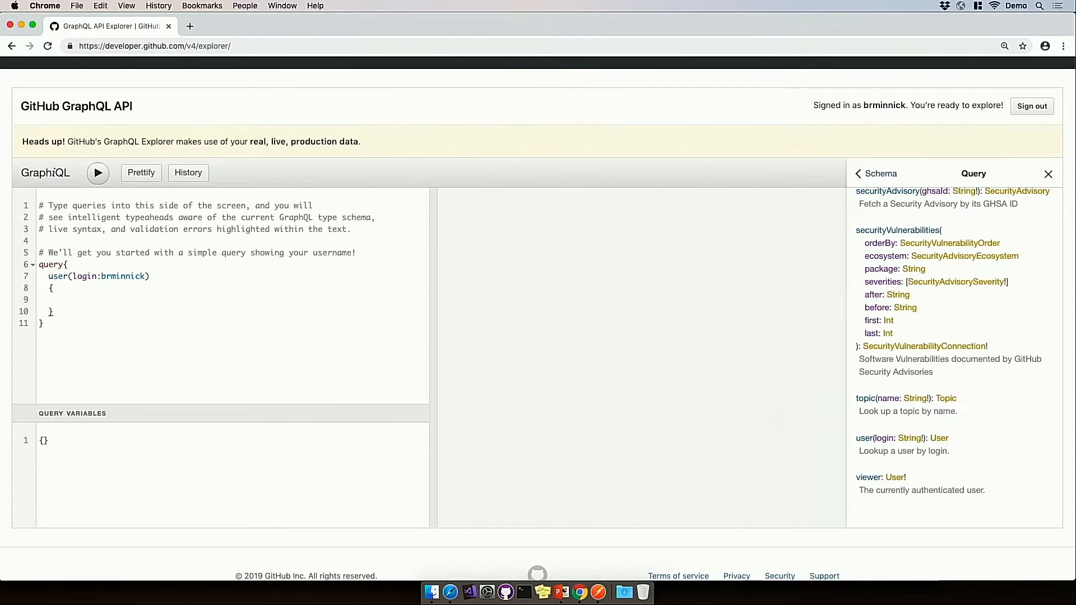
left_click(62, 300)
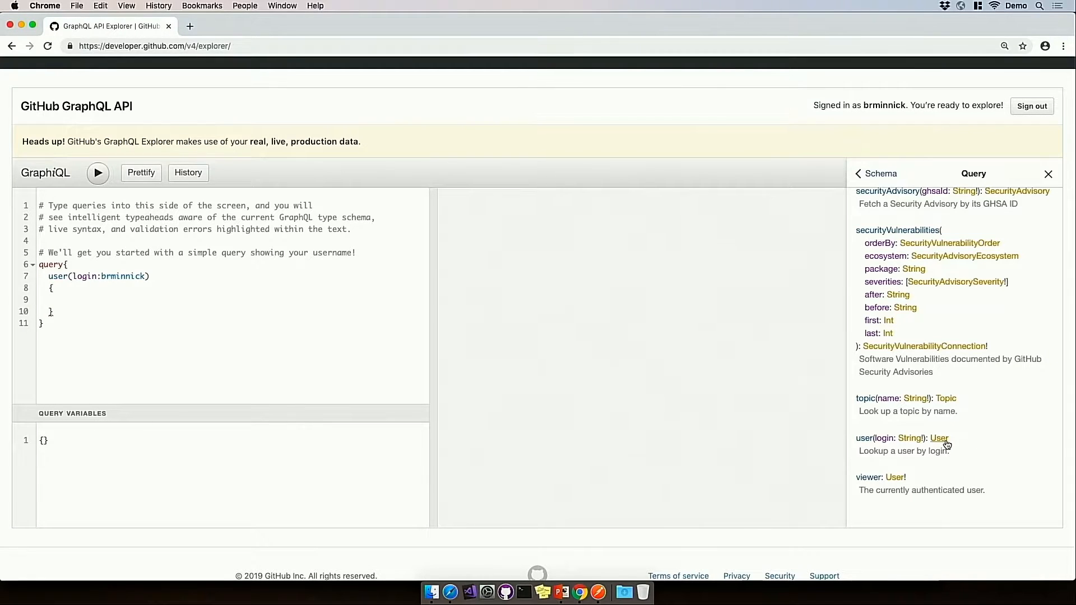
View the User type docs and request bio, company and createdAt in the user block
left_click(939, 438)
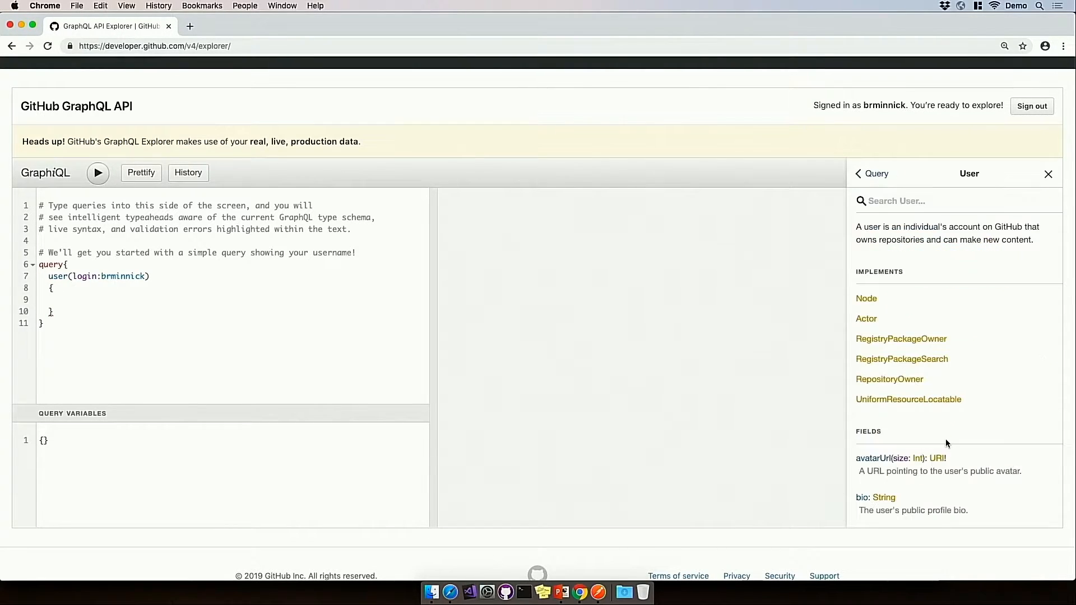
scroll("down", 3)
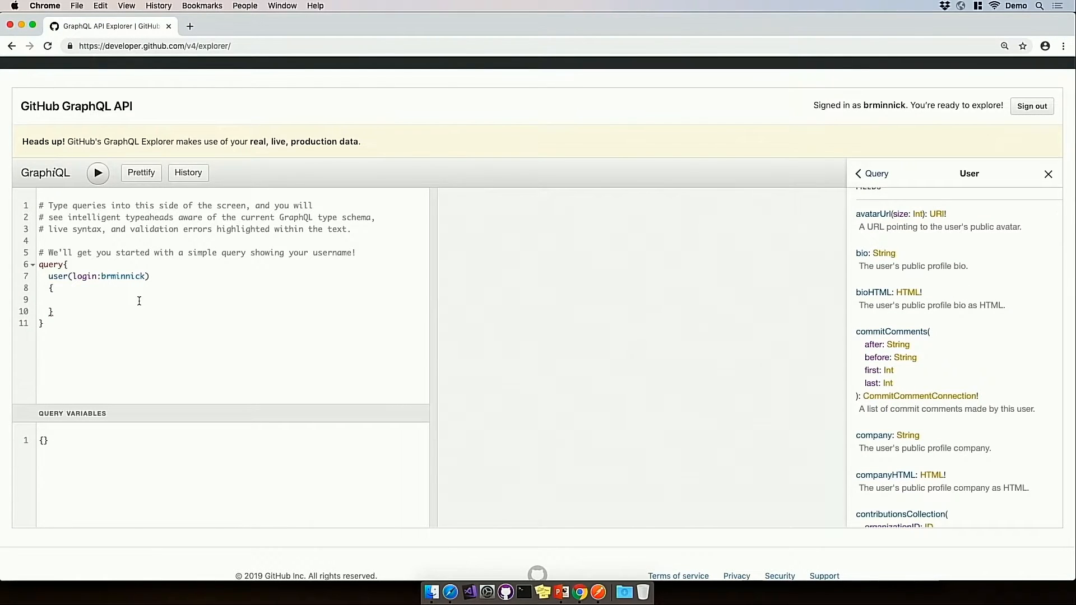
type("bio,")
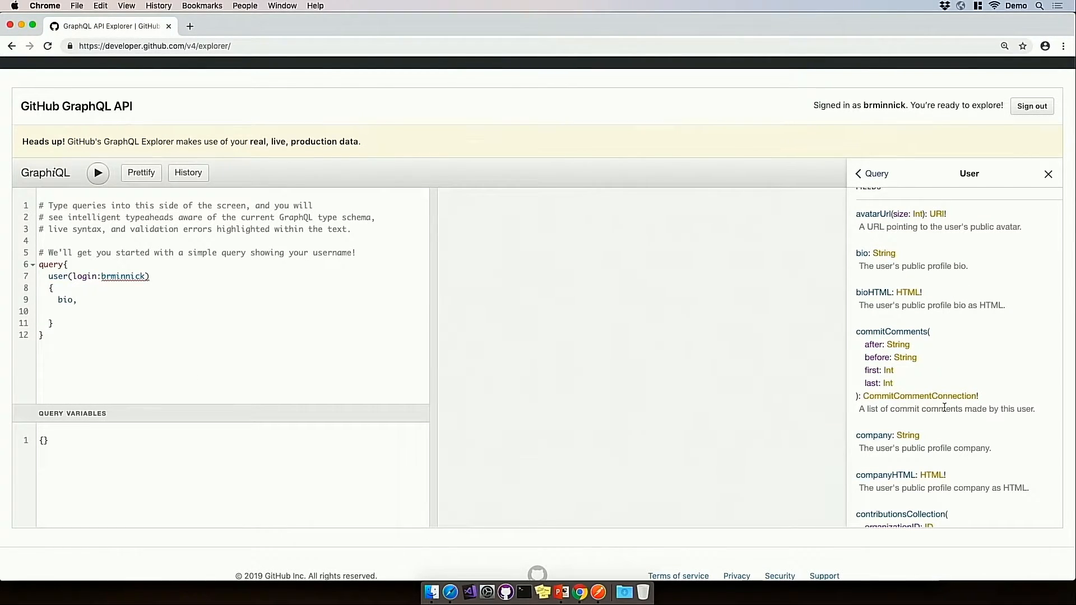
type("company,")
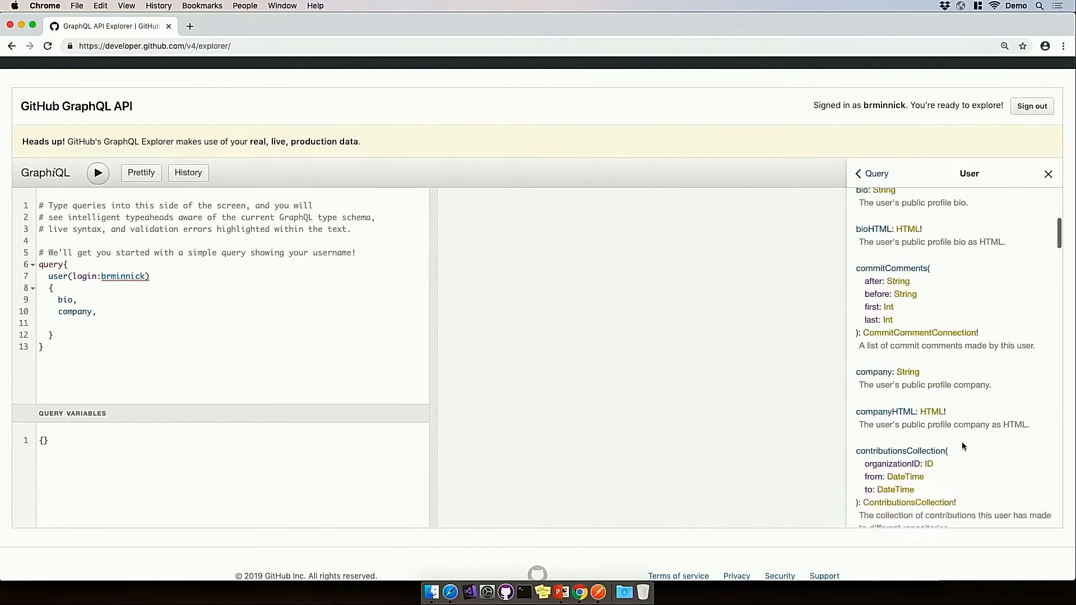
type("createdAt")
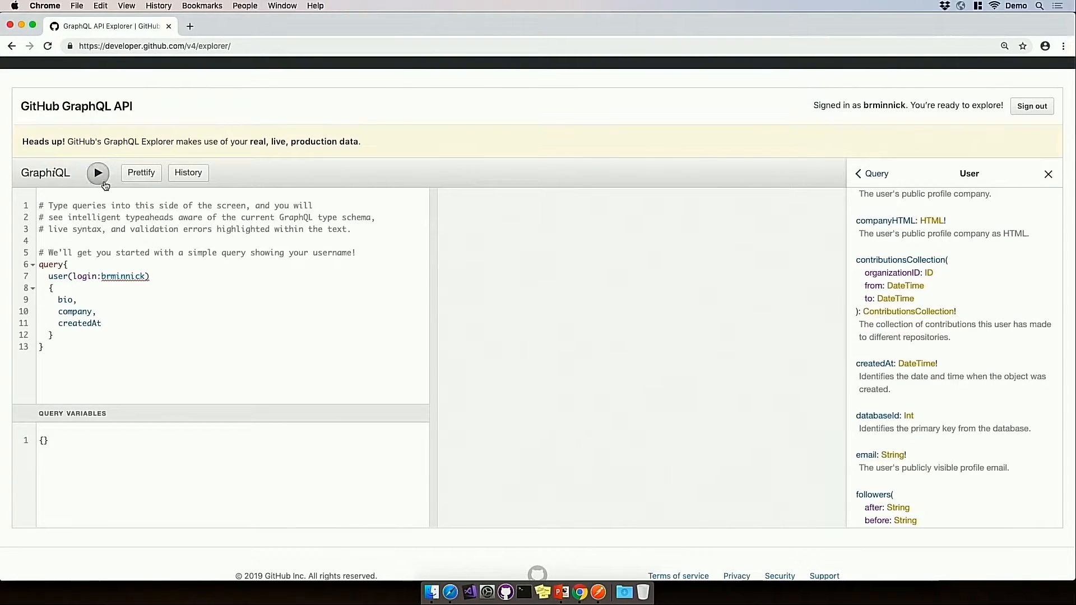
Execute the query and review the returned bio, company and createdAt
left_click(98, 172)
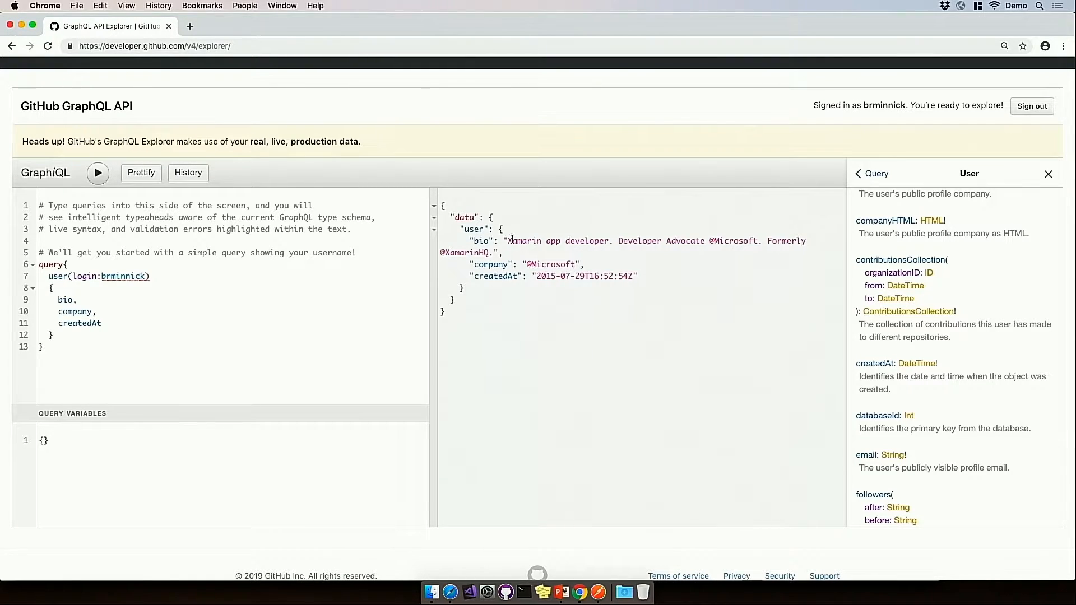
mouse_move(533, 307)
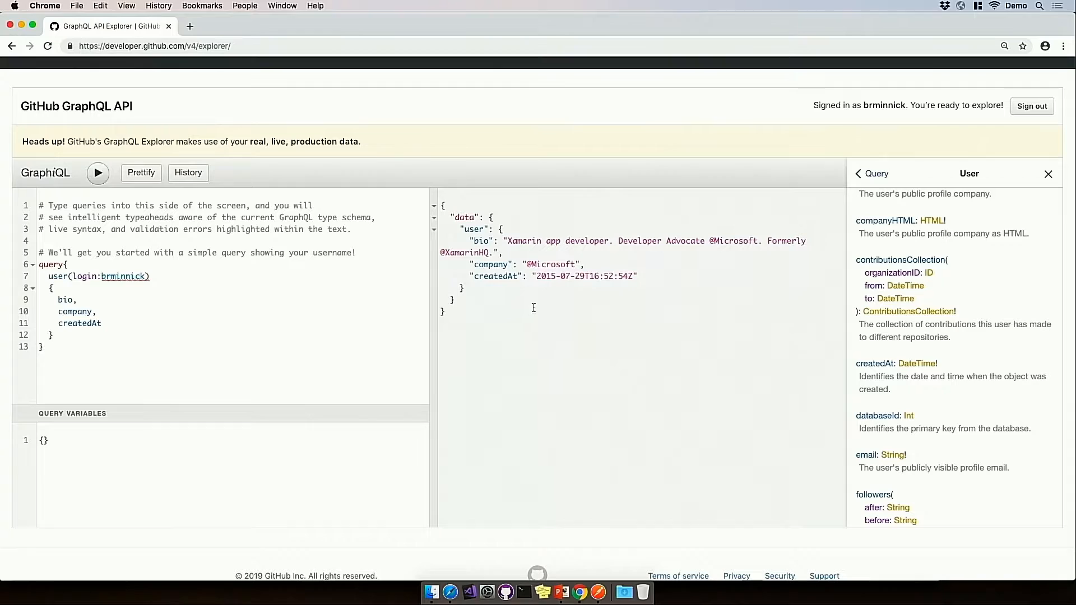
mouse_move(537, 287)
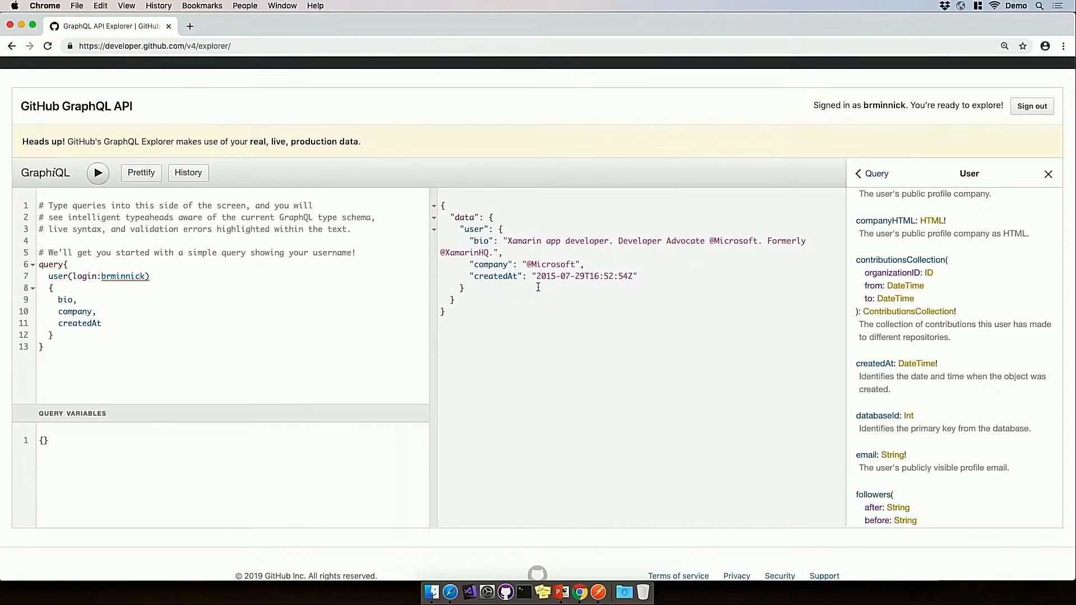
mouse_move(581, 294)
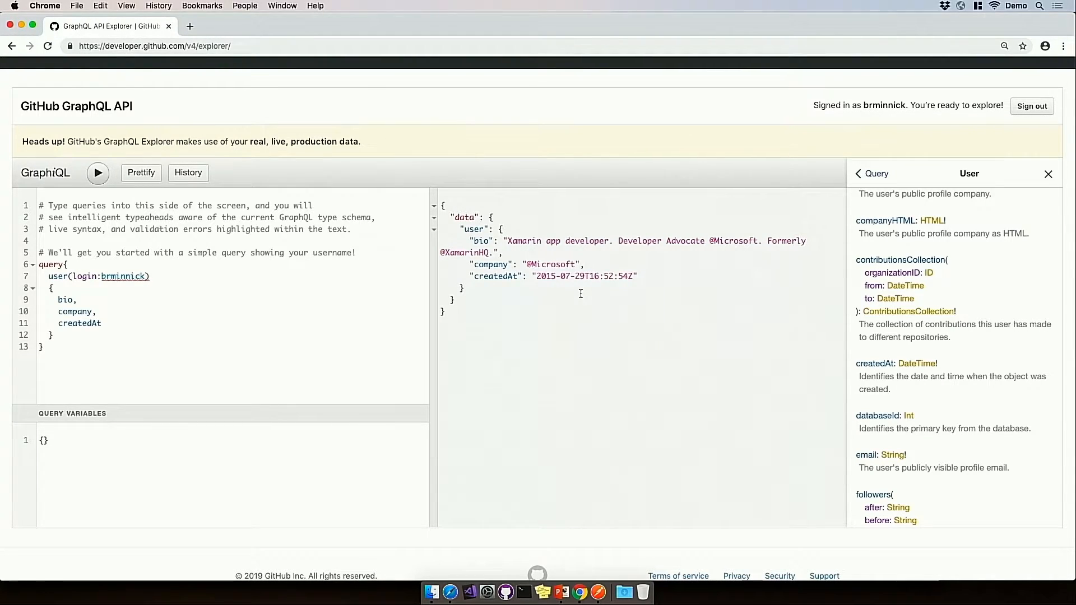
mouse_move(519, 434)
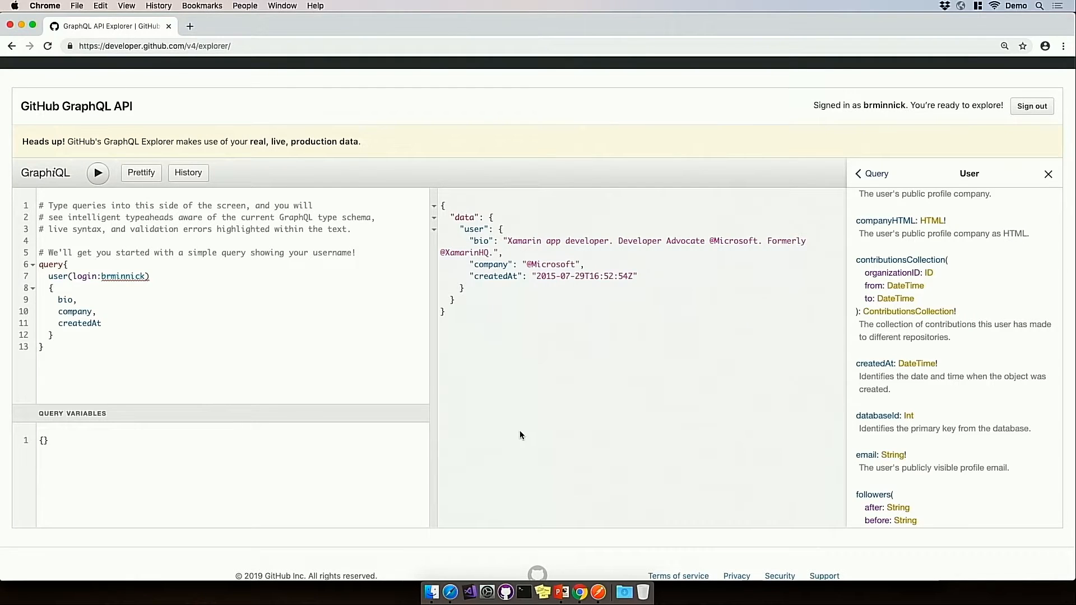
mouse_move(286, 360)
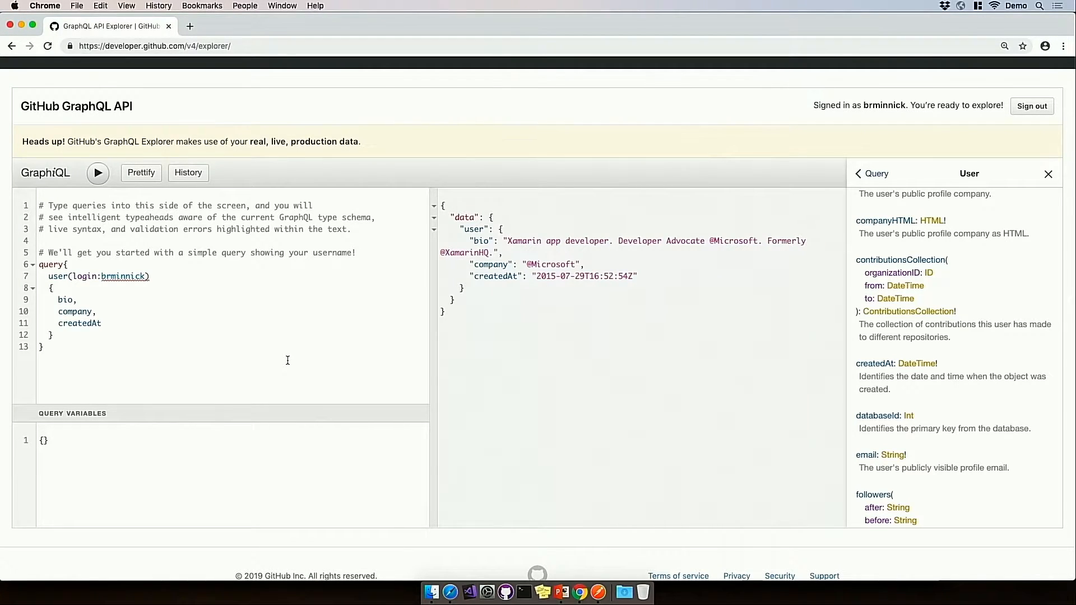
mouse_move(510, 526)
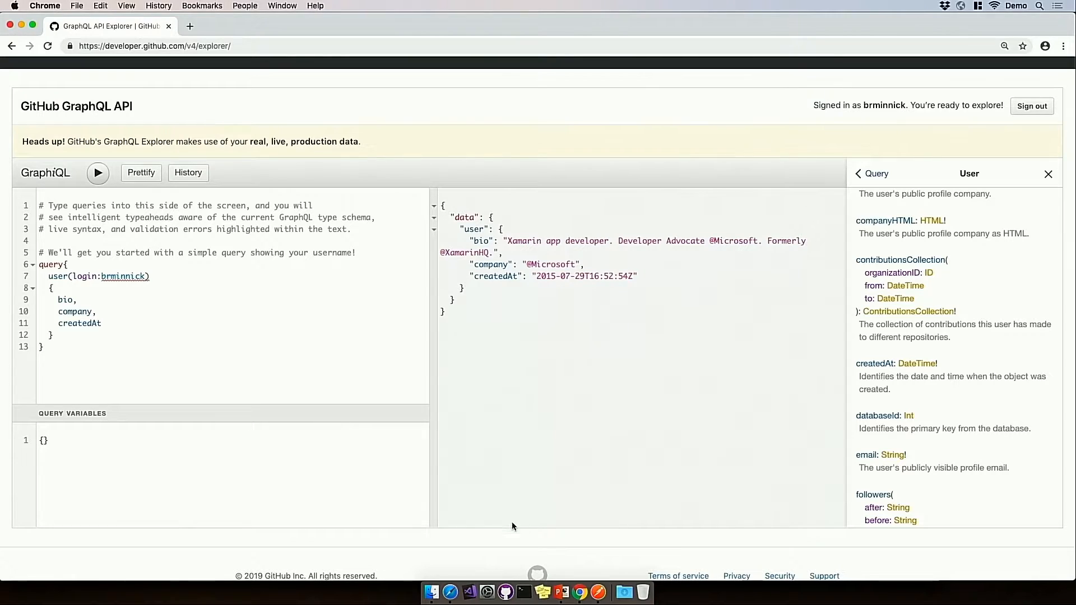
In Postman, keep the User Query request as POST to api.github.com/graphql
left_click(598, 591)
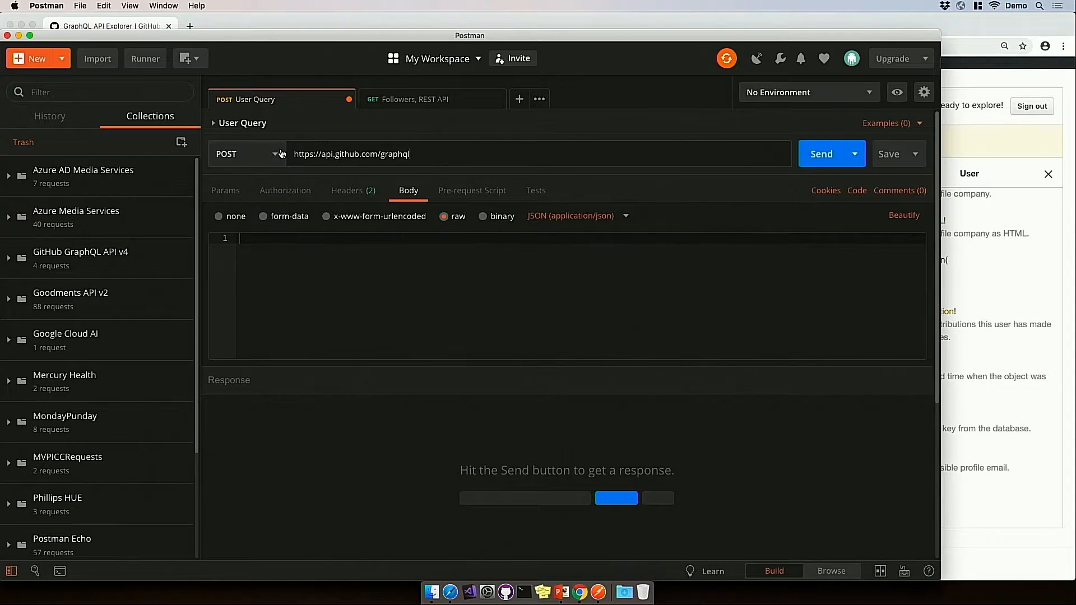
left_click(247, 153)
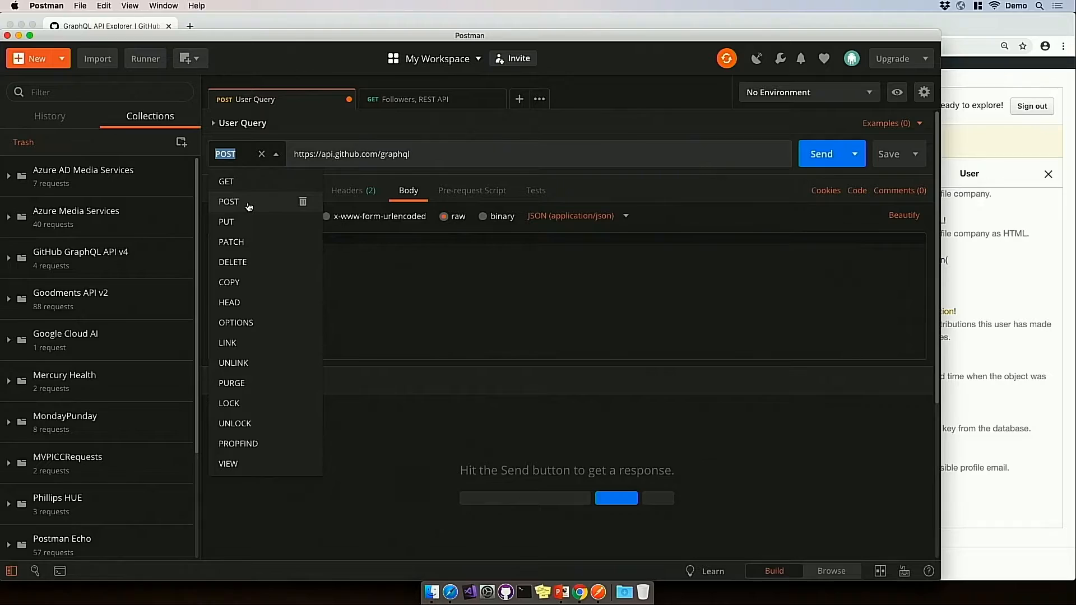
left_click(228, 201)
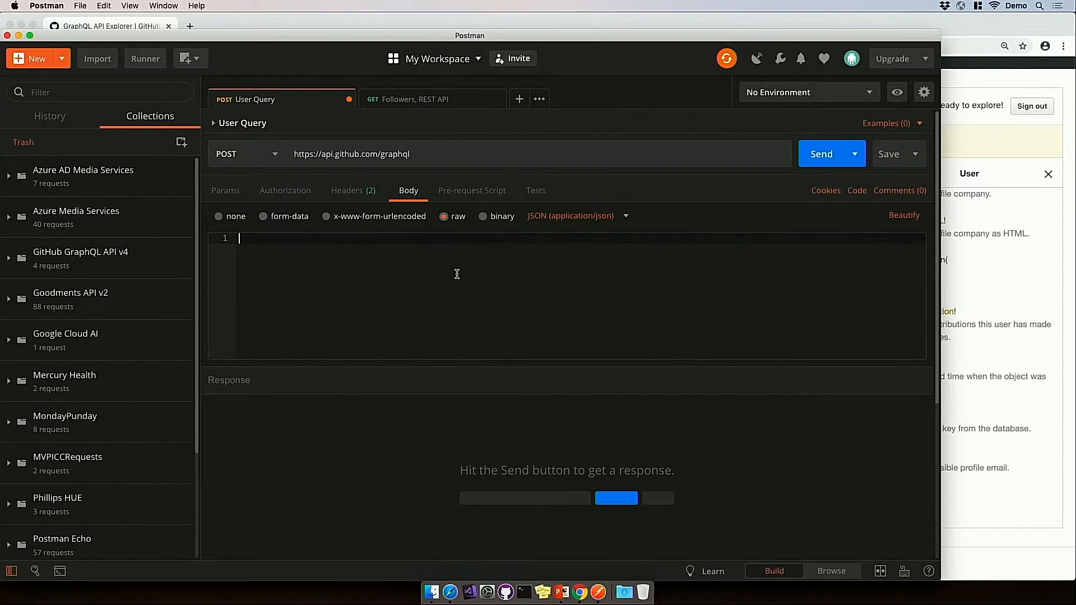
Enter a JSON body with a "query" key holding the user(login:brminnick) query
type("{")
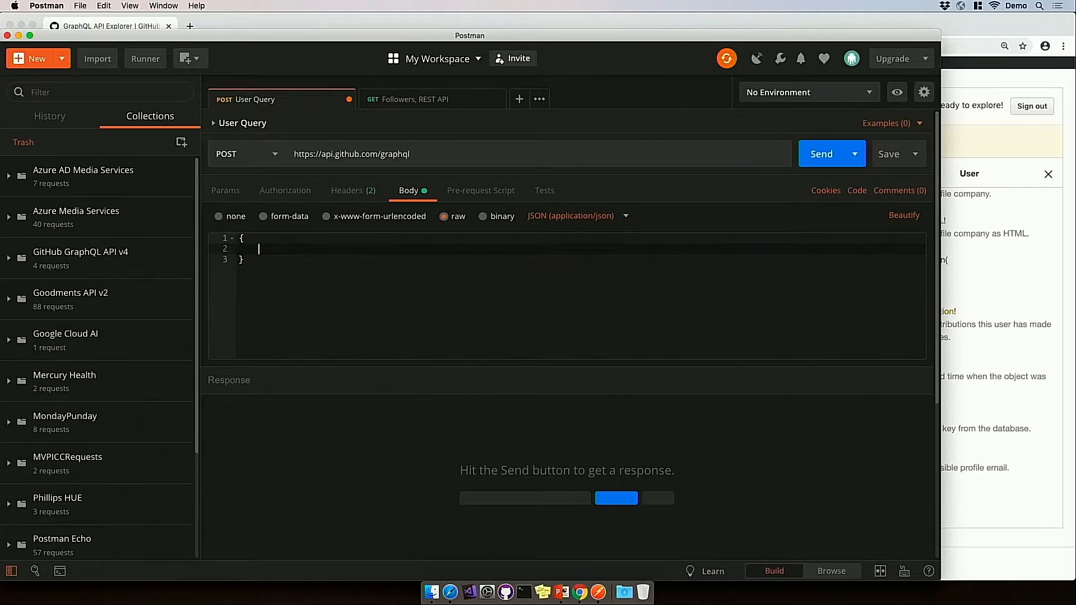
type("\"query\"")
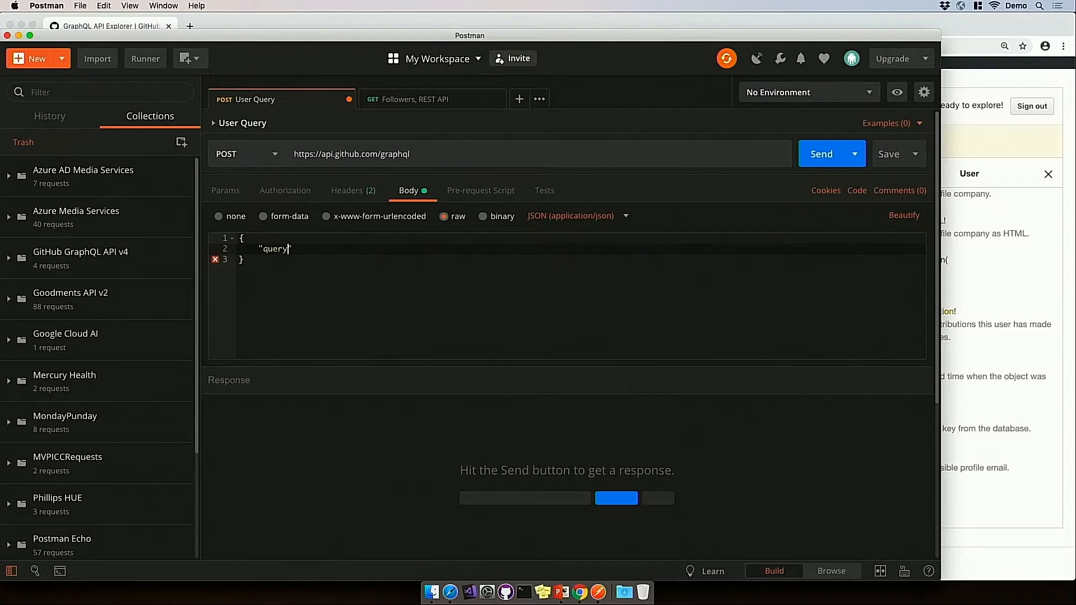
type("\":\"\"")
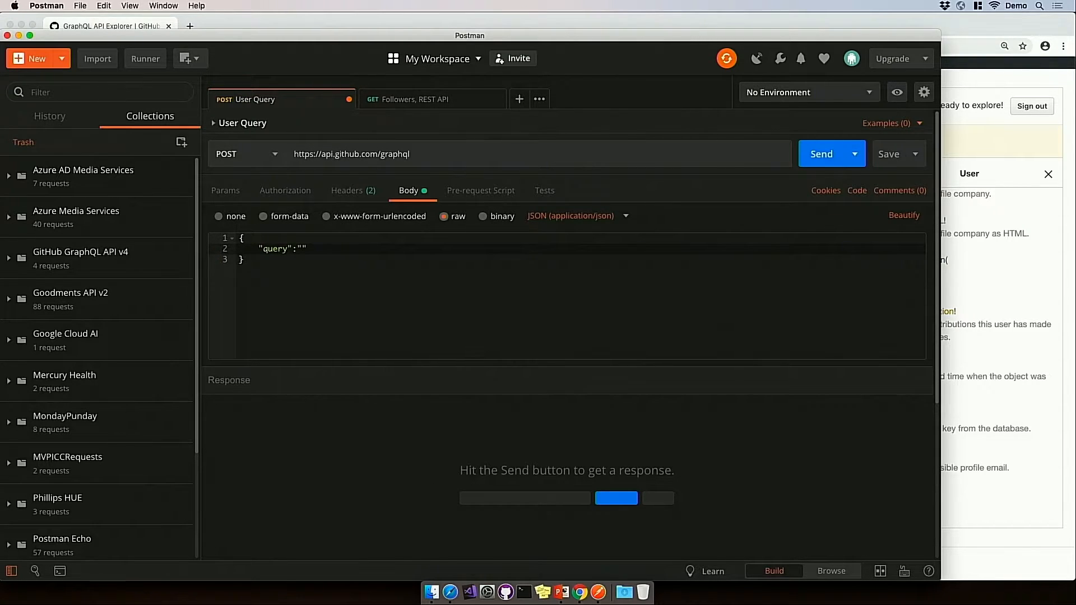
mouse_move(780, 71)
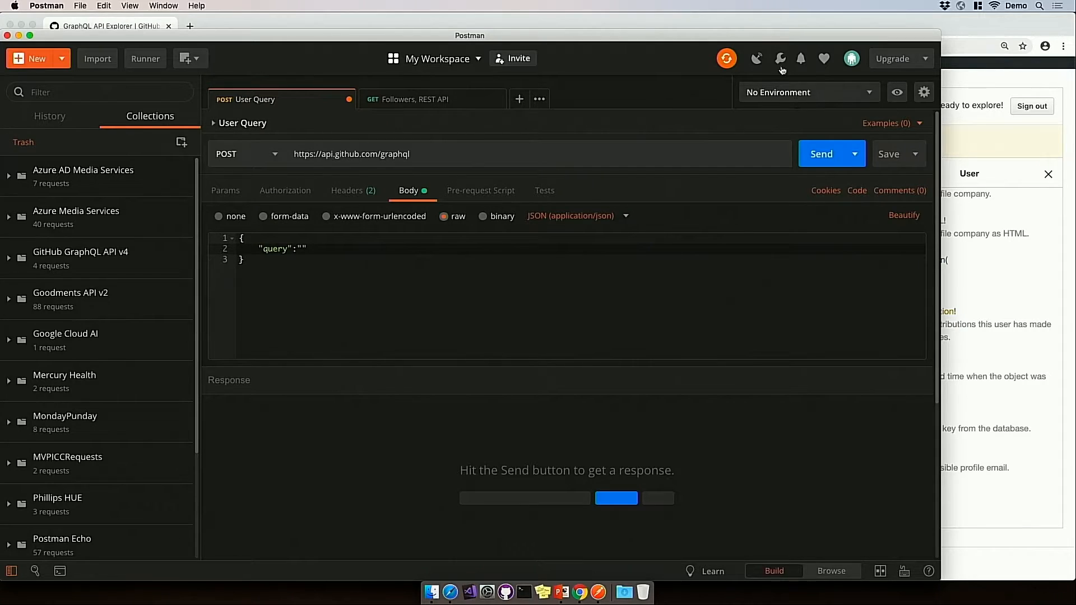
left_click(578, 591)
type("query{user(login:brminnick){bio,company,createdAt}}")
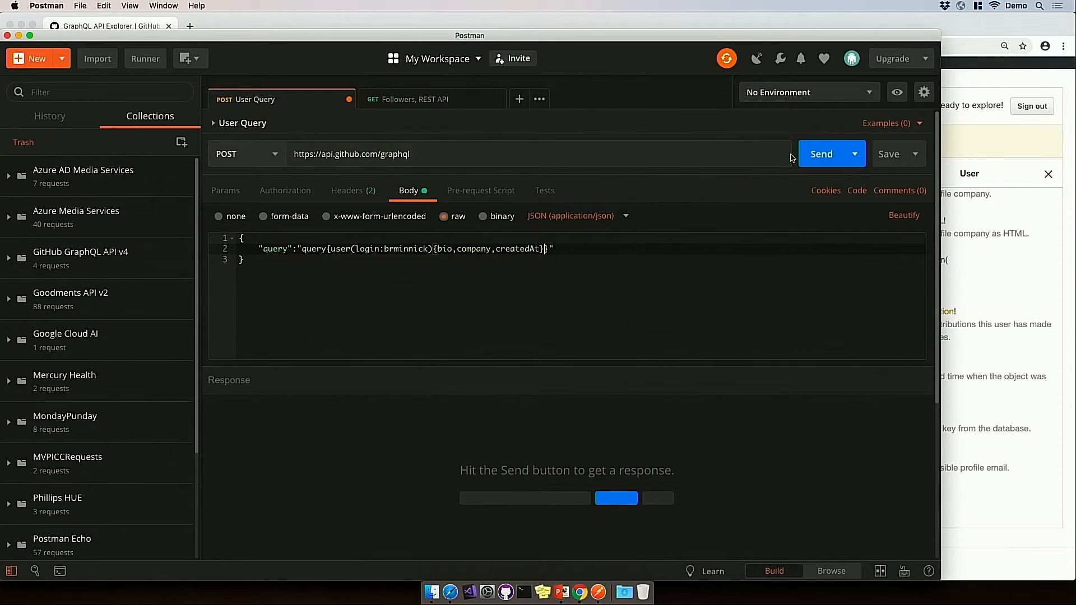
Send the GraphQL request and get 200 OK with bio, company and createdAt
left_click(821, 153)
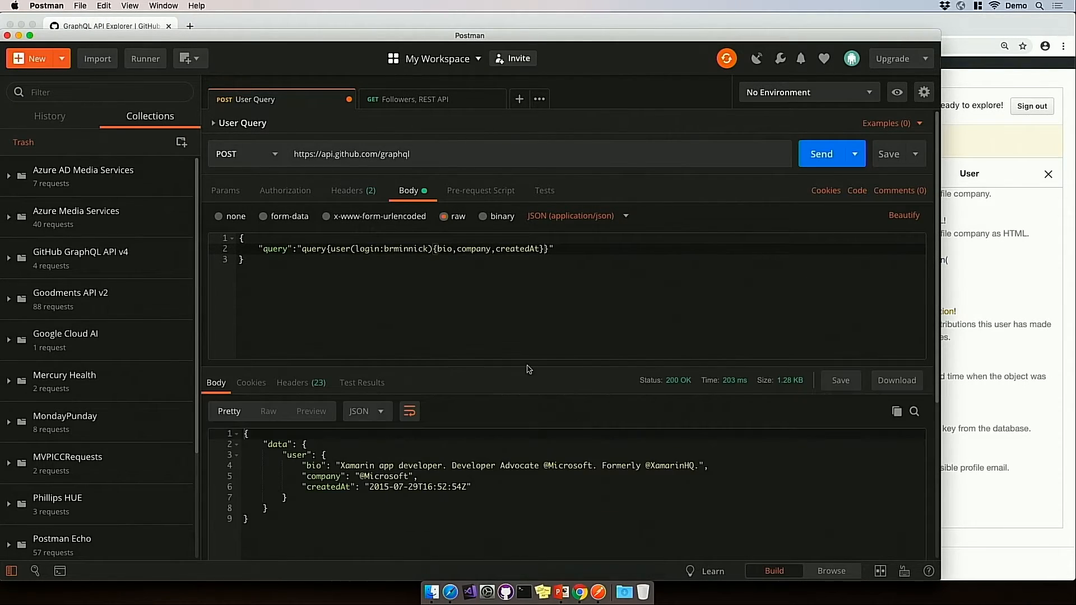
mouse_move(359, 512)
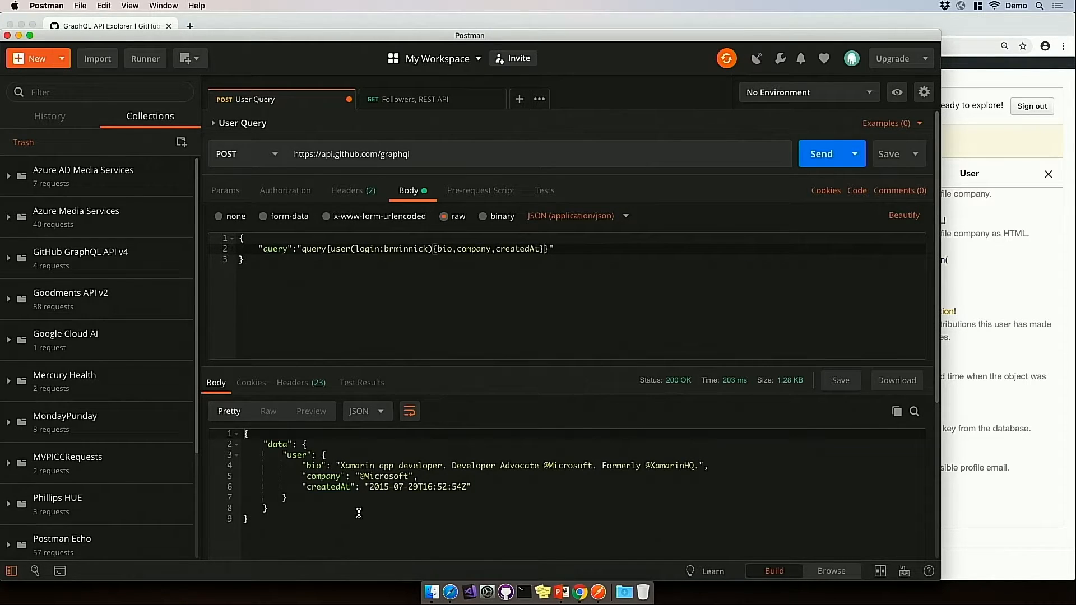
mouse_move(324, 476)
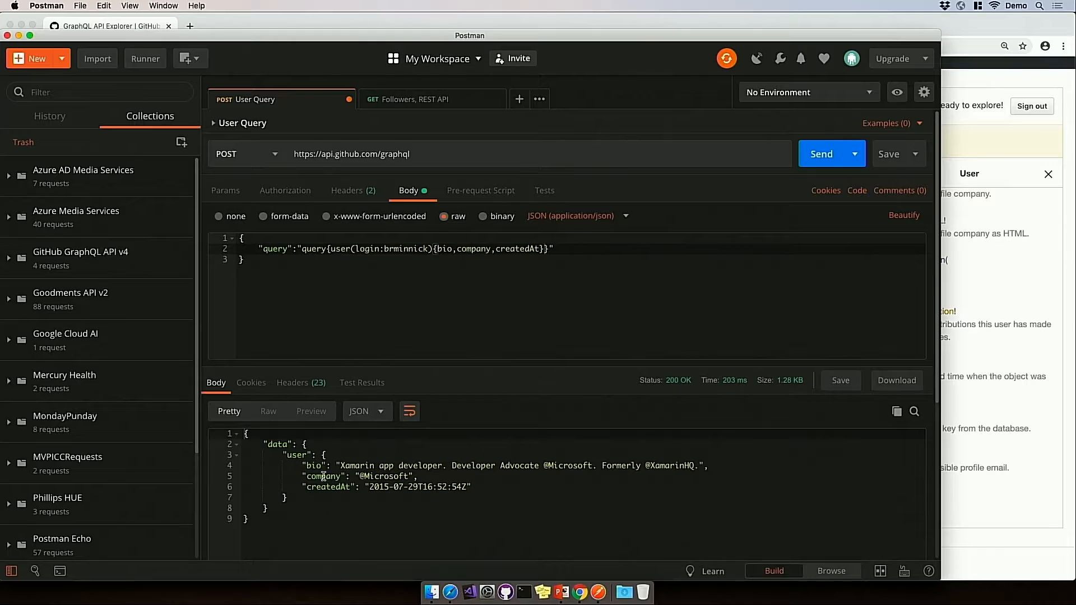
mouse_move(456, 493)
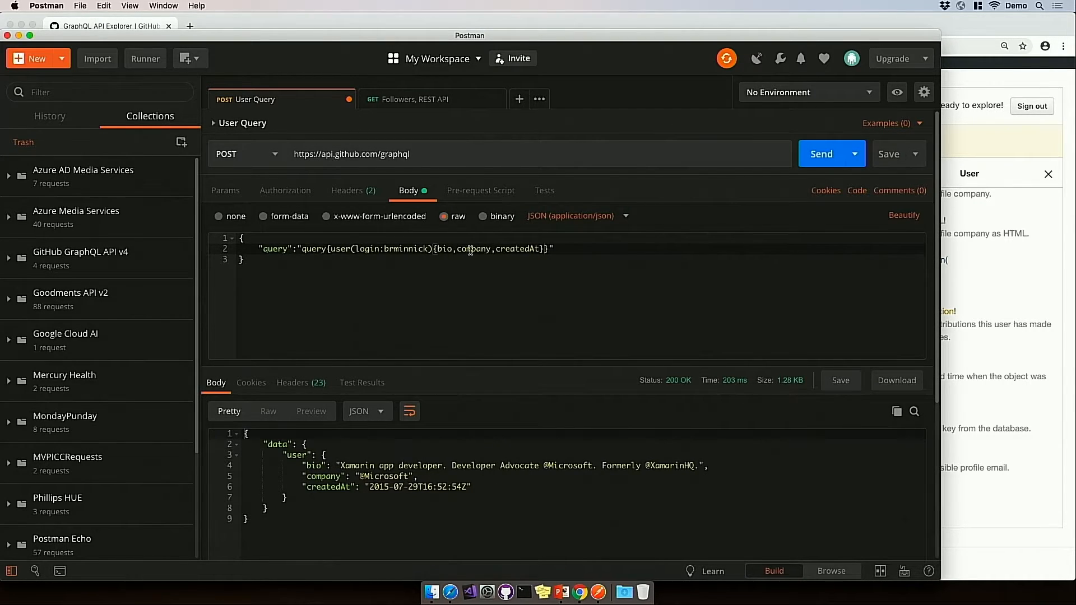
Remove createdAt from the query and resend, returning only bio and company
double_click(517, 249)
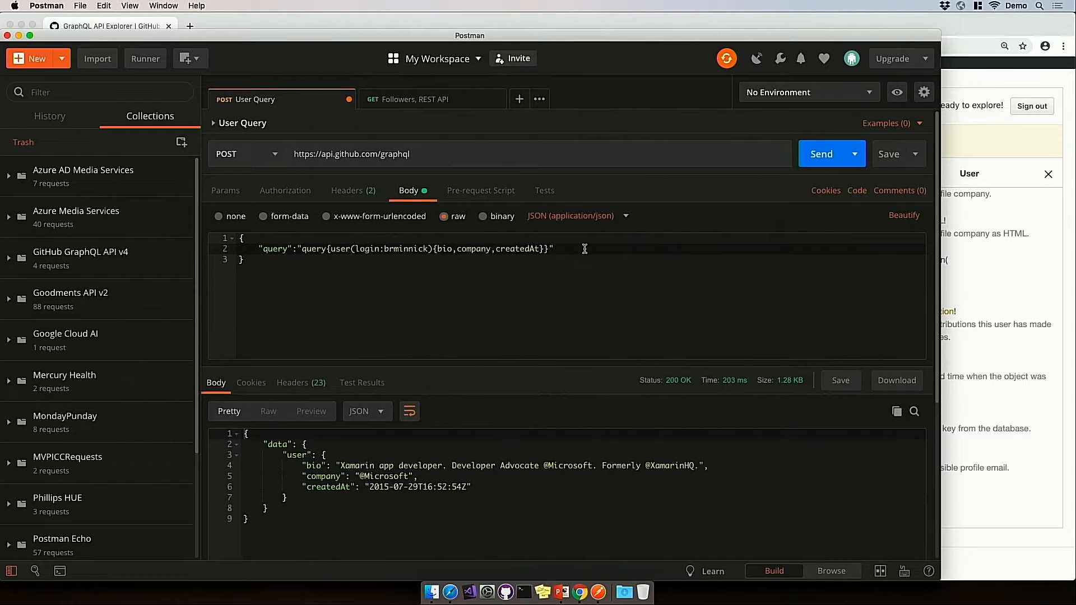
double_click(517, 248)
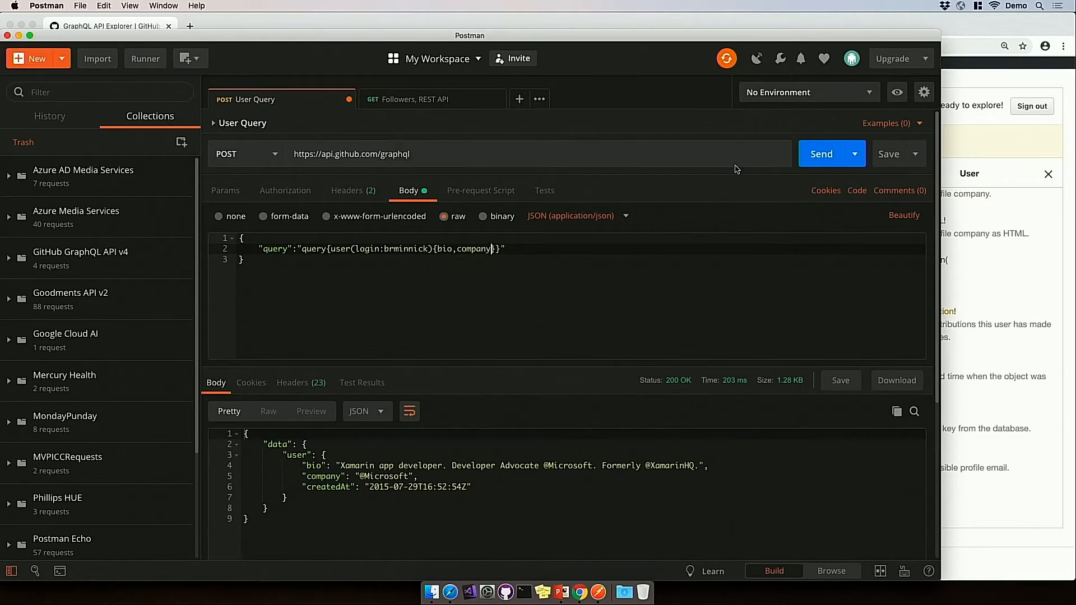
left_click(820, 153)
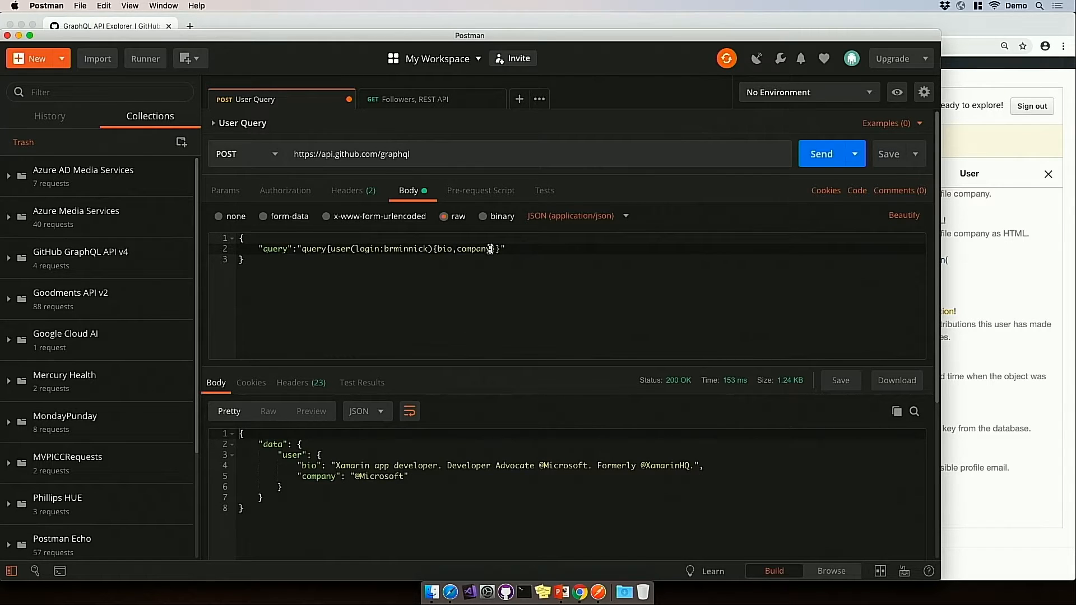
Add followers{totalCount} to the query and resend, returning 197 followers
type(",followers{")
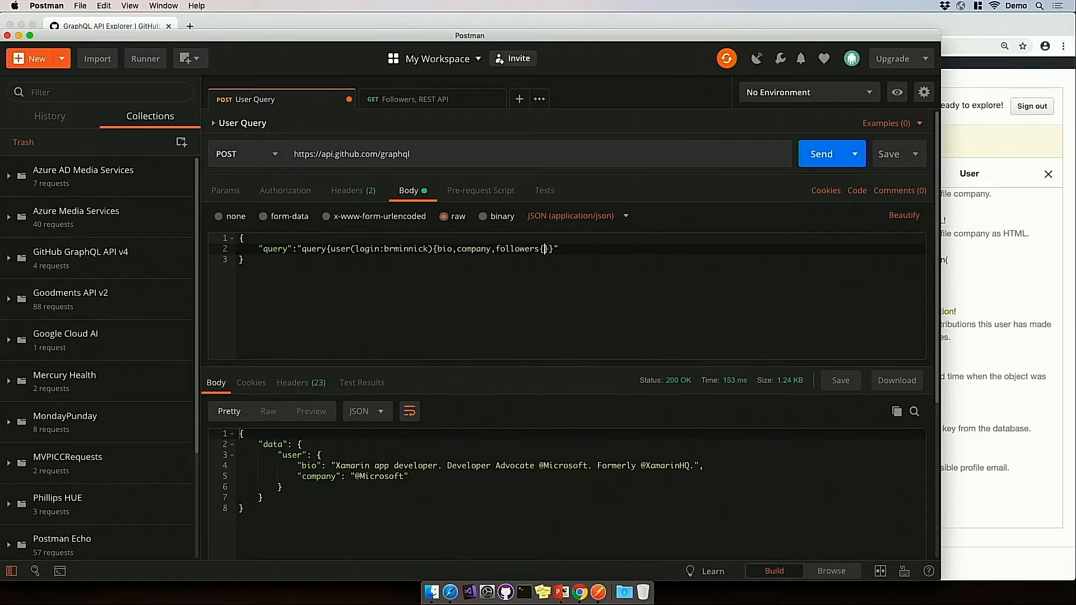
type("totalCou")
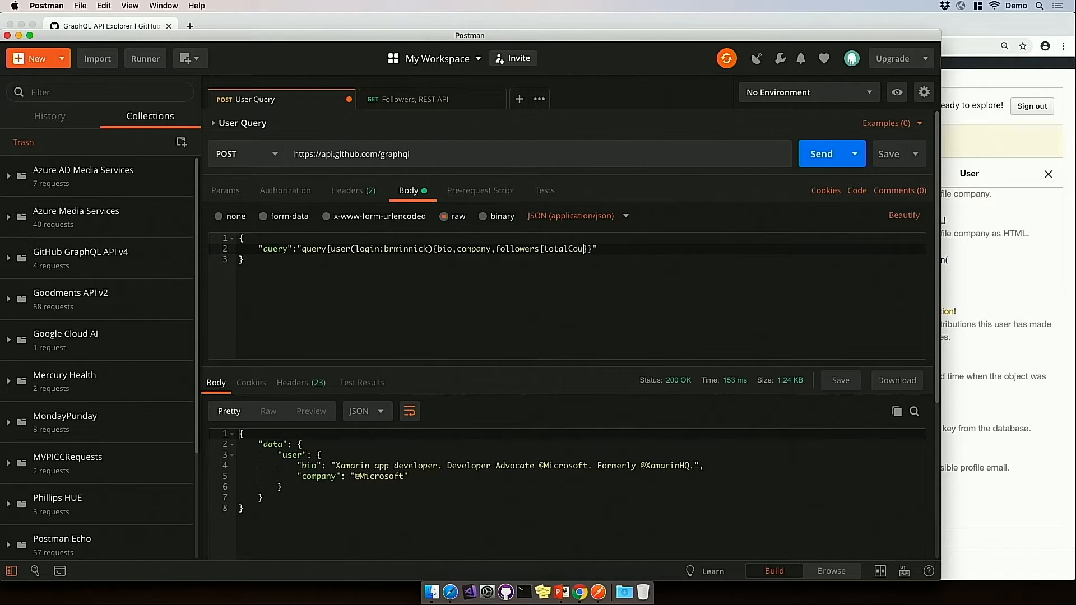
type("nt}")
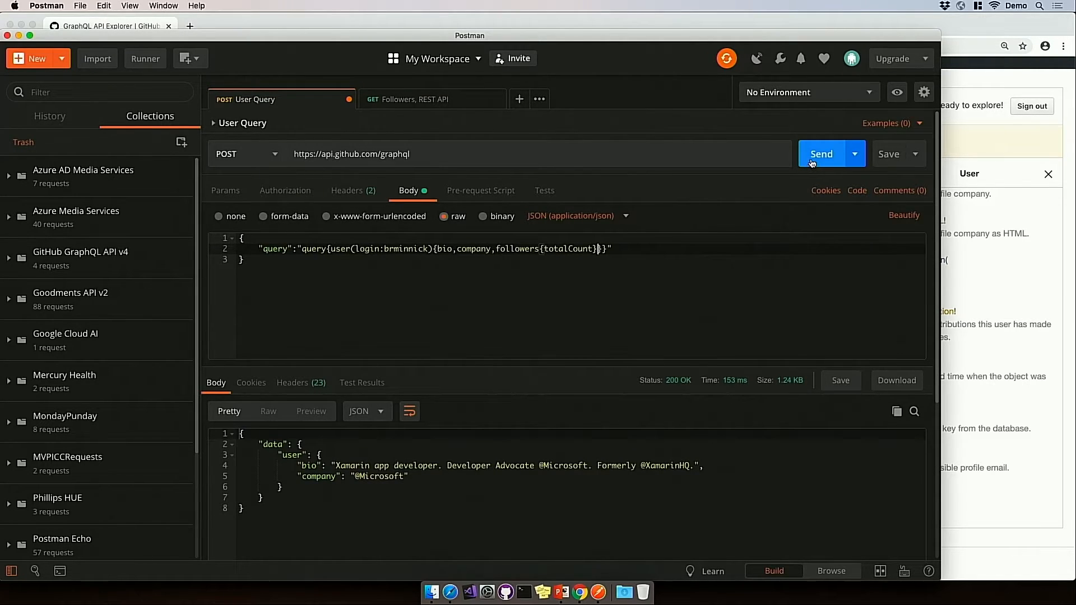
left_click(820, 154)
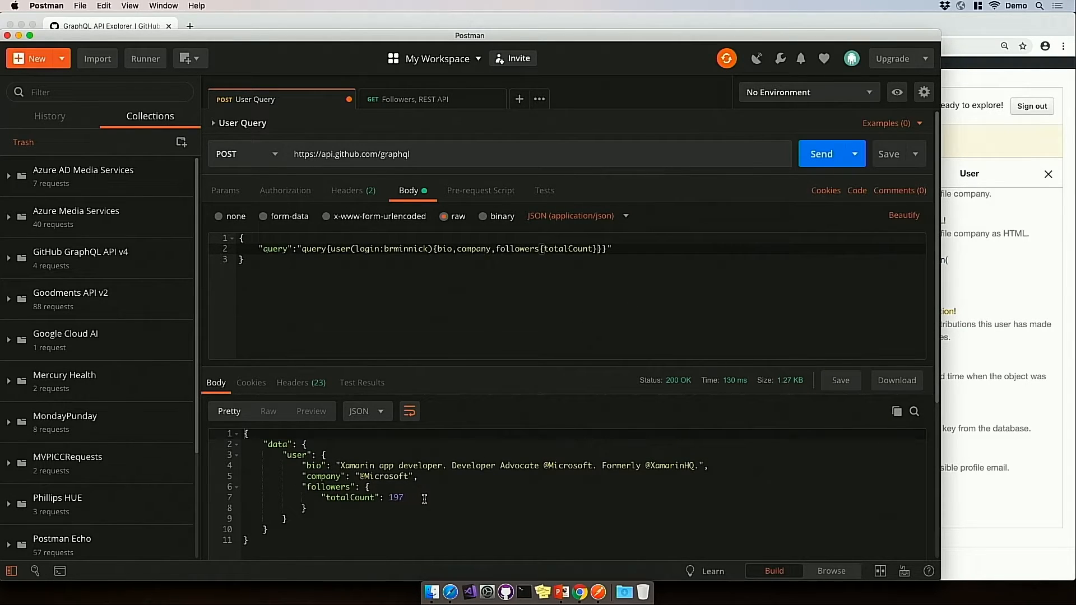
mouse_move(432, 497)
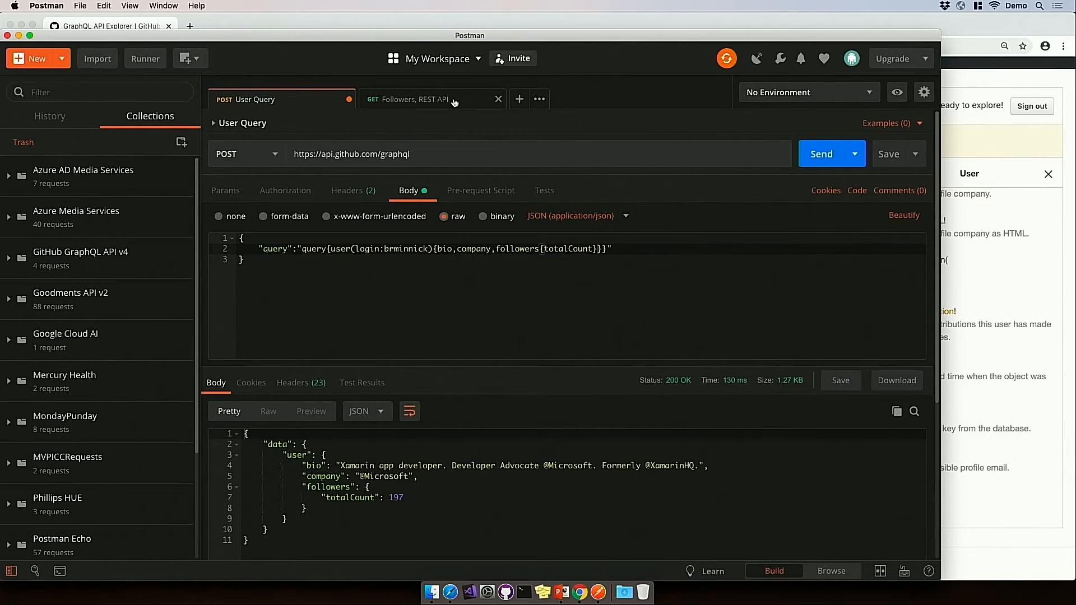
Send the Followers, REST API request, returning the full 2.33 KB user profile
left_click(411, 99)
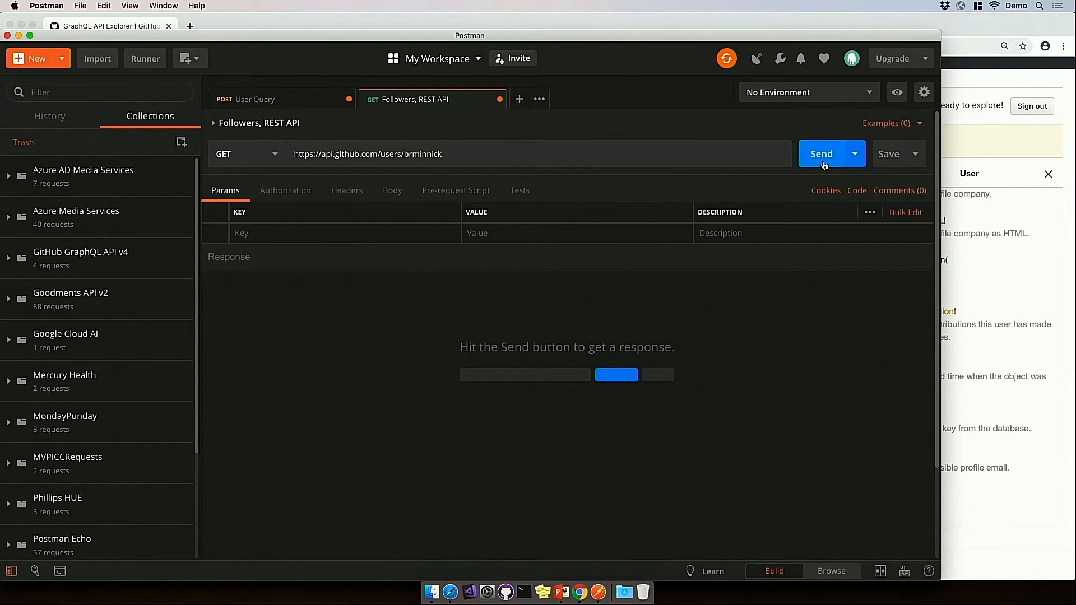
left_click(821, 153)
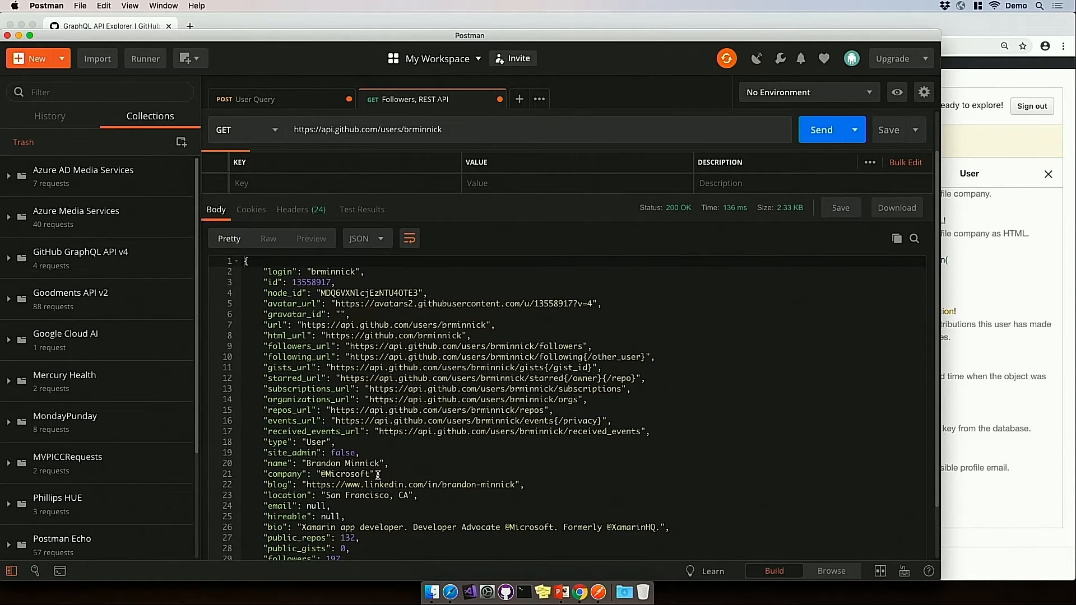
mouse_move(426, 466)
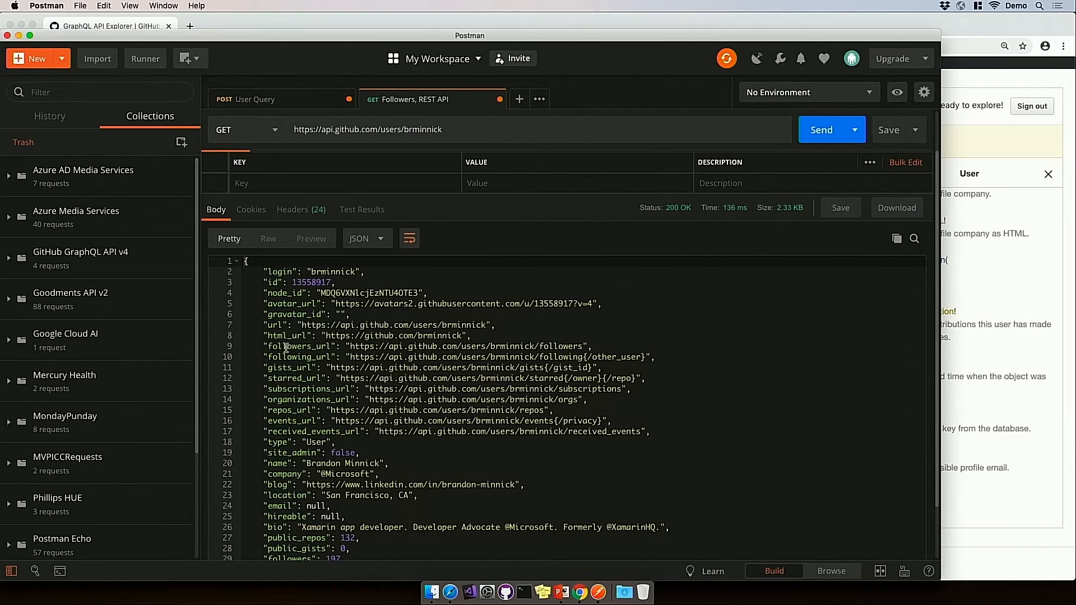
mouse_move(562, 346)
type("/followers")
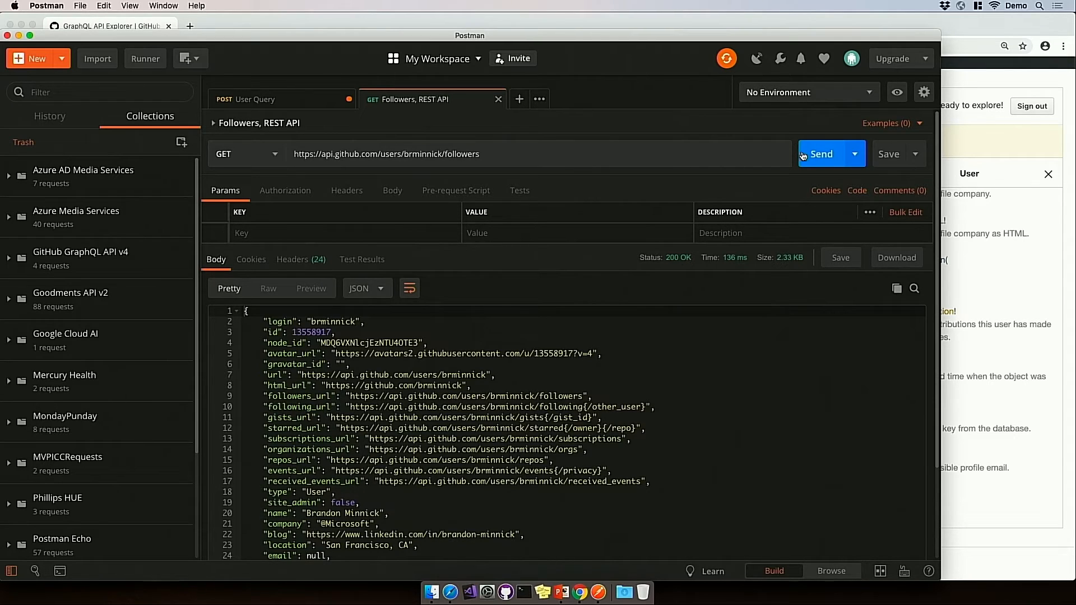
Send the REST /users/brminnick/followers request, returning 200 OK with a 27.93 KB follower list
left_click(820, 153)
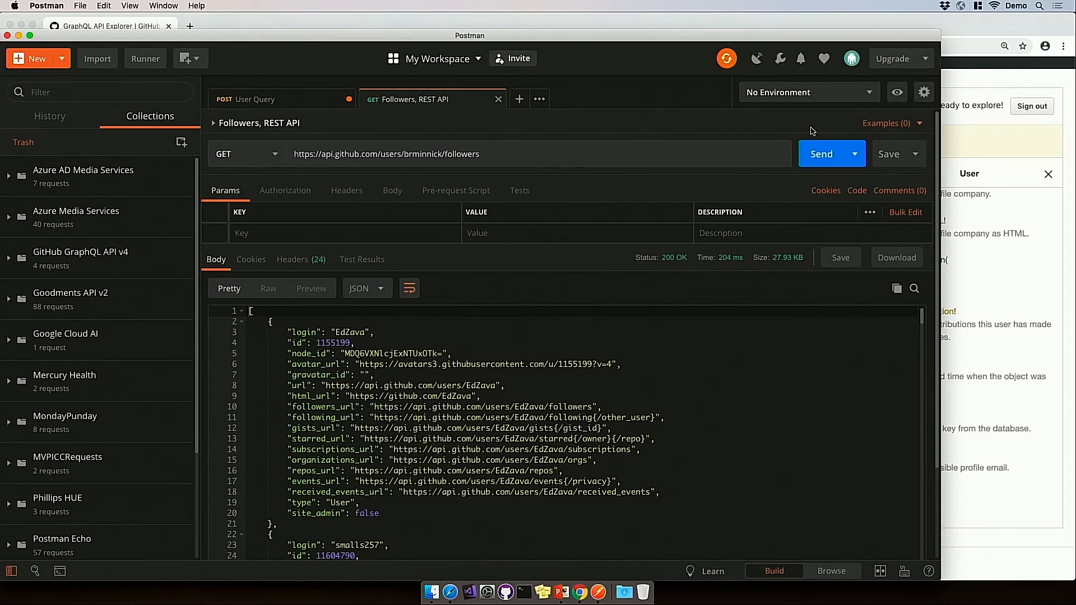
mouse_move(786, 258)
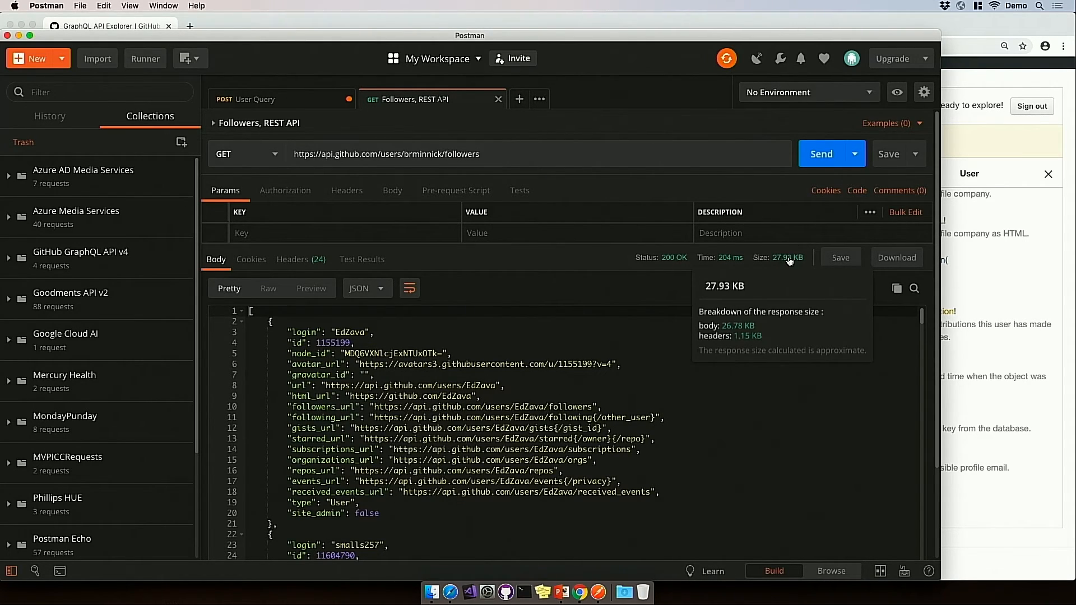